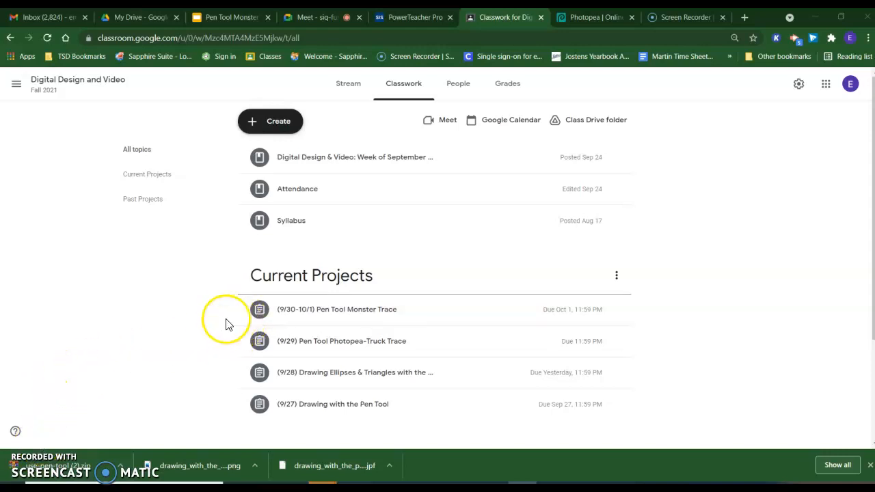
{"action": "mouse_move", "coordinate": [219, 321]}
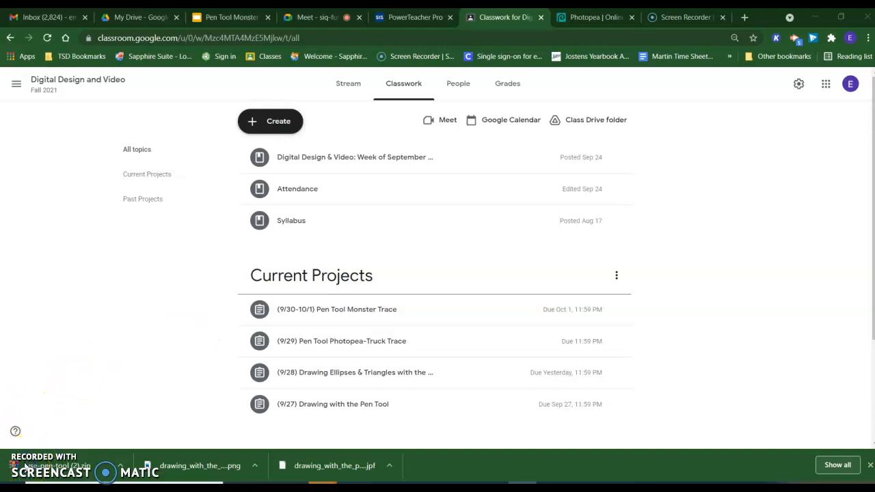
Step: Open the Pen Tool Monster Trace template image from the Classroom assignment in a new window
{"action": "left_click", "coordinate": [336, 309]}
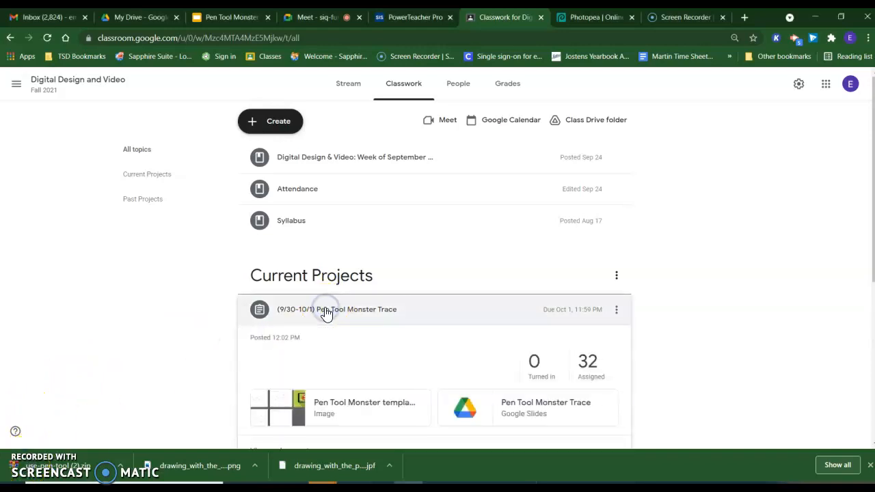
{"action": "scroll", "scroll_direction": "down", "scroll_amount": 3}
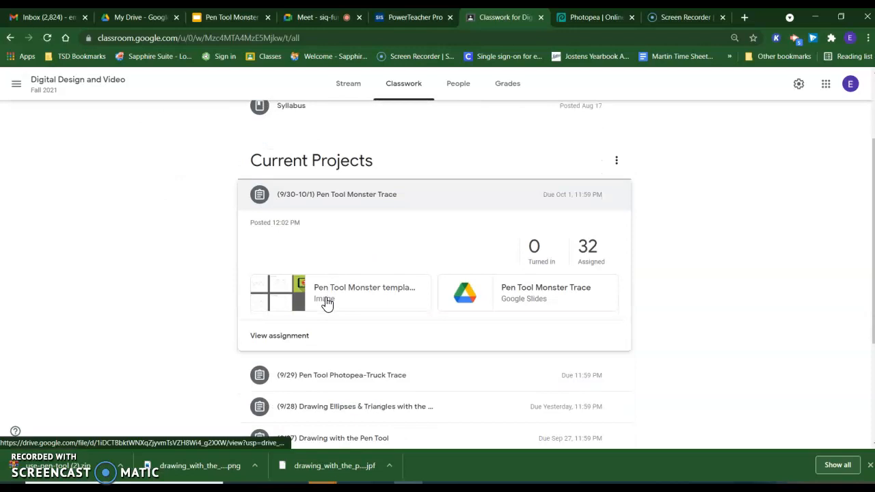
{"action": "mouse_move", "coordinate": [328, 303]}
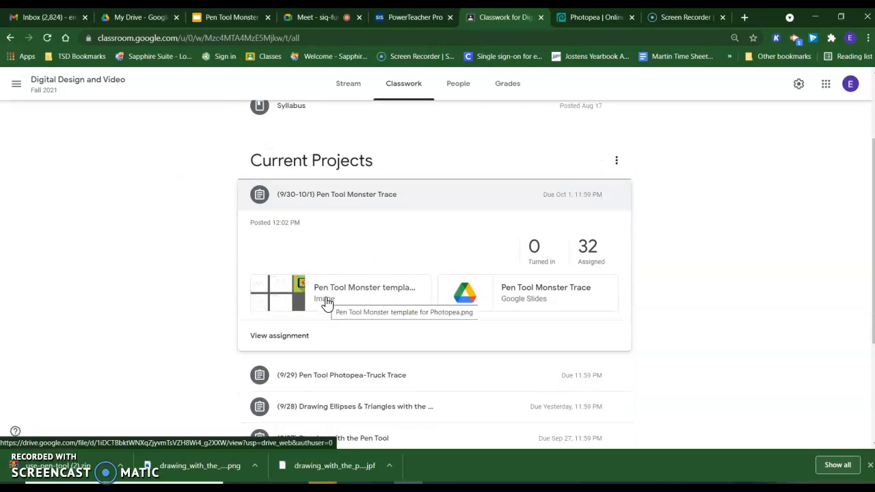
{"action": "left_click", "coordinate": [325, 301]}
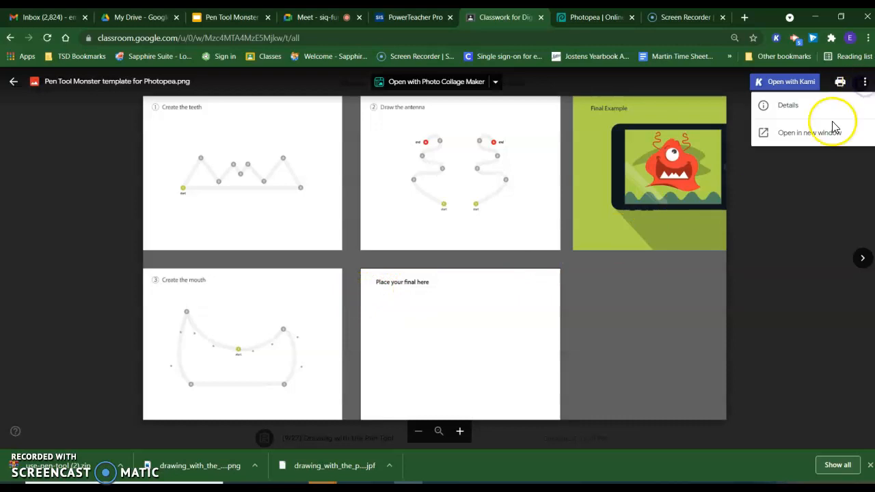
{"action": "left_click", "coordinate": [810, 133]}
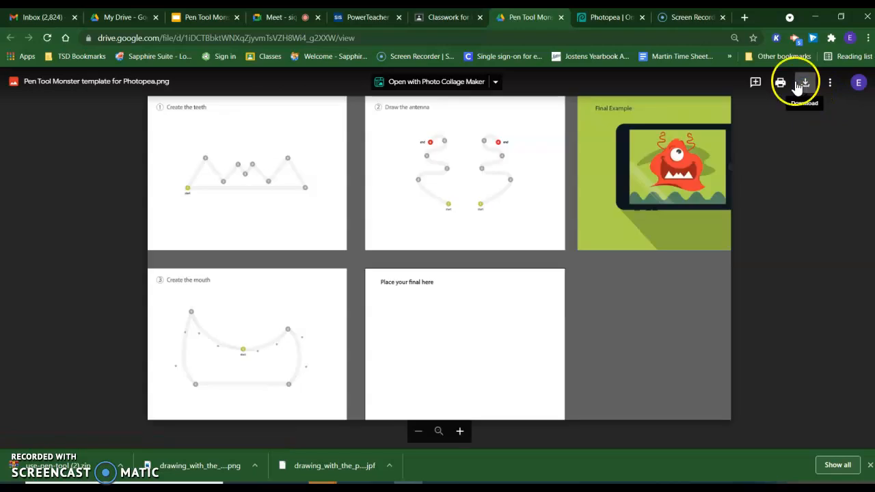
Step: Open the downloaded Pen Tool Monster template file in Photopea
{"action": "left_click", "coordinate": [605, 17]}
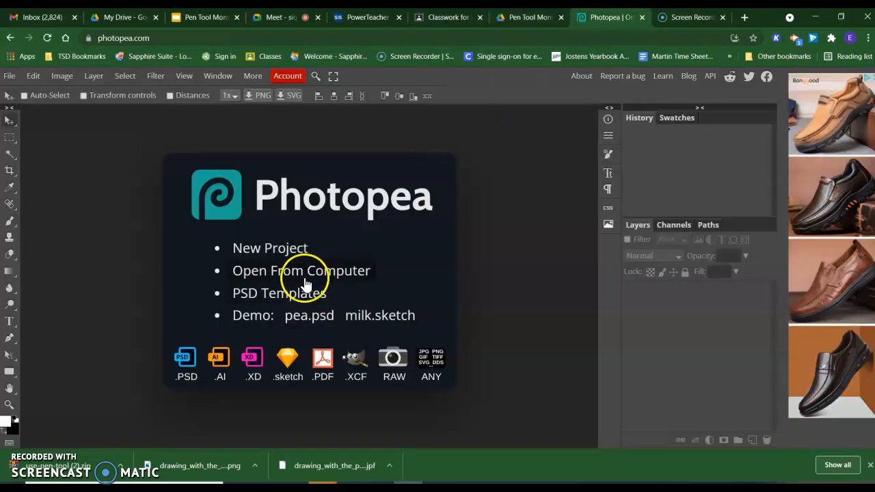
{"action": "left_click", "coordinate": [301, 270]}
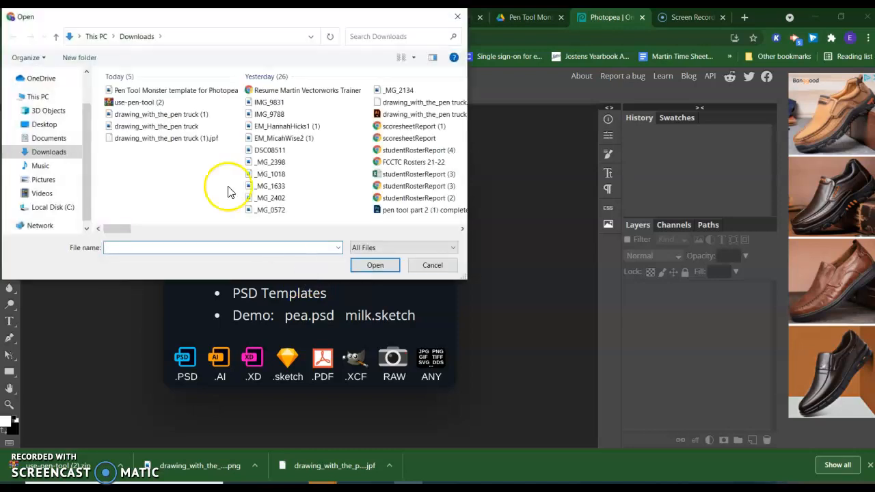
{"action": "left_click", "coordinate": [432, 266]}
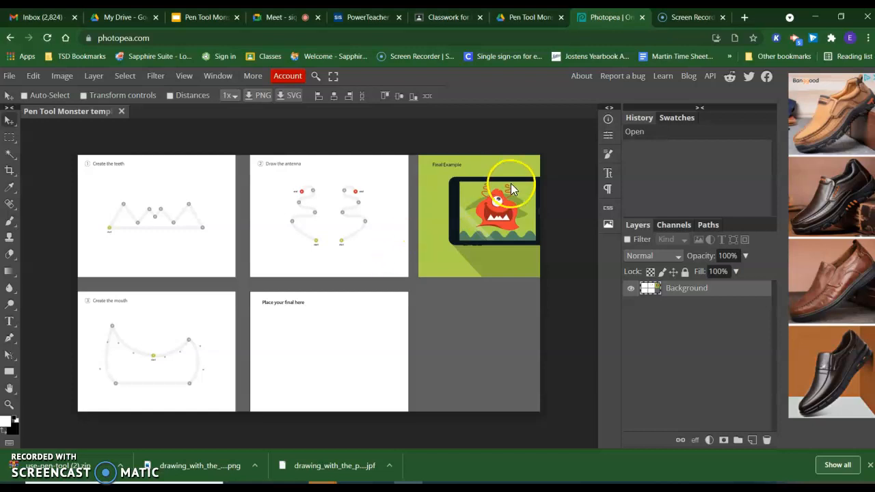
{"action": "mouse_move", "coordinate": [492, 177]}
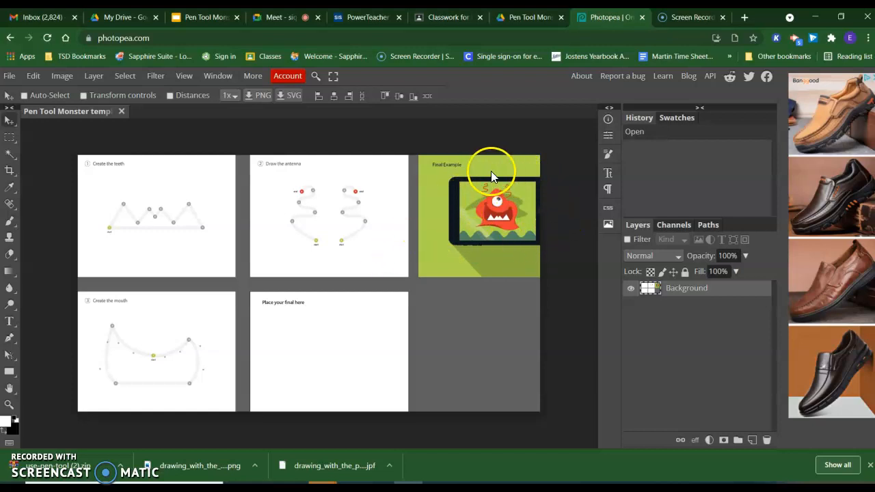
{"action": "mouse_move", "coordinate": [499, 188]}
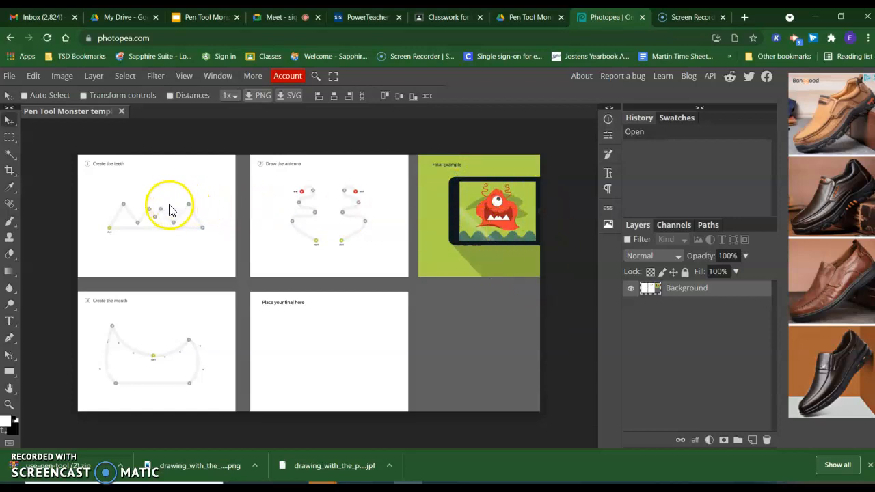
{"action": "mouse_move", "coordinate": [321, 226]}
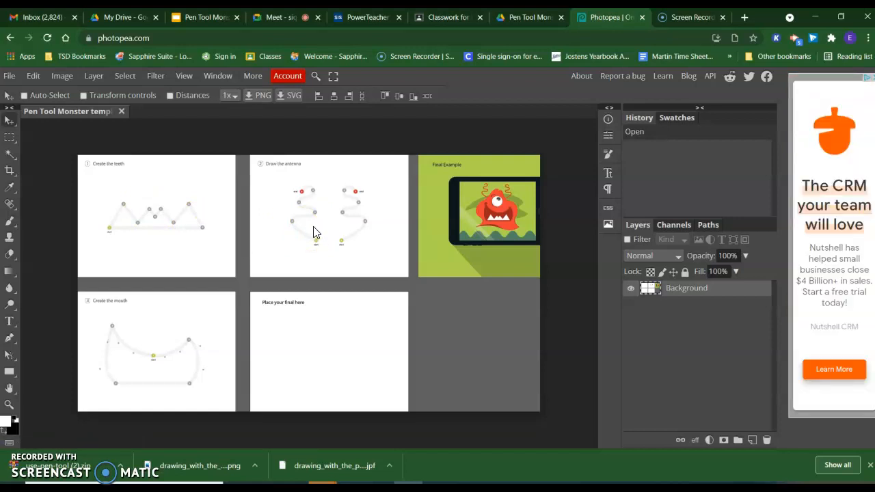
{"action": "left_click", "coordinate": [348, 222]}
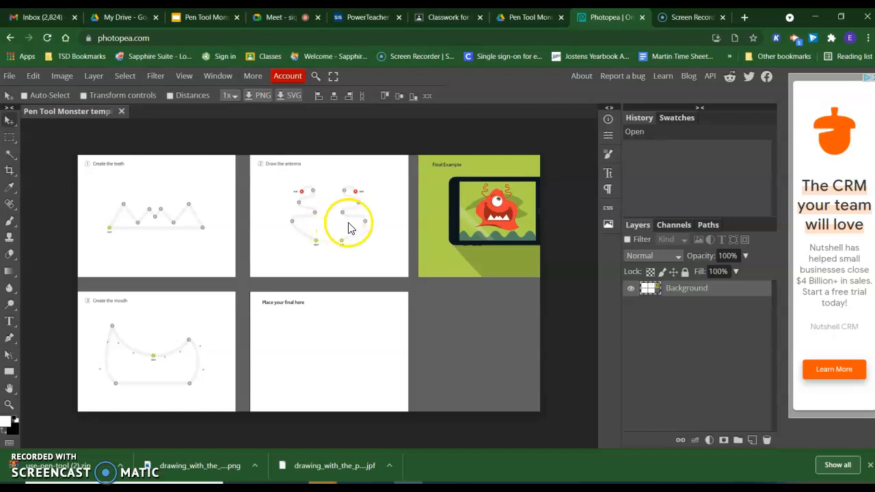
{"action": "mouse_move", "coordinate": [489, 209]}
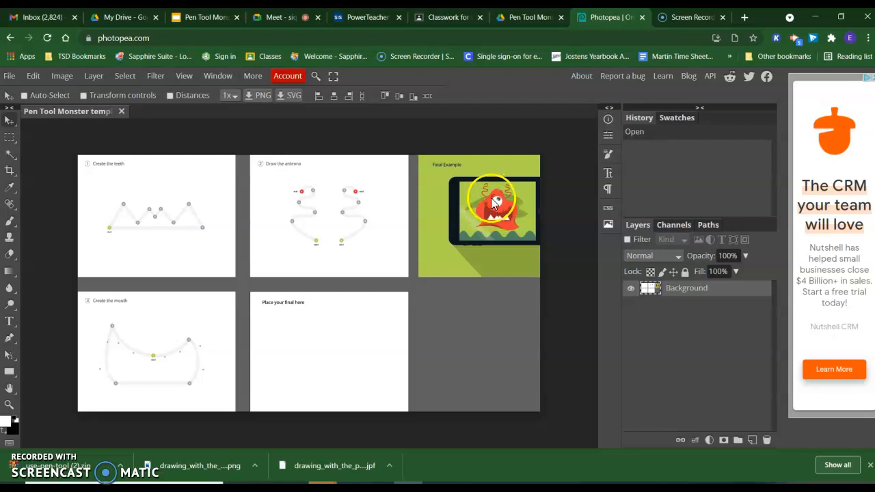
{"action": "mouse_move", "coordinate": [520, 233]}
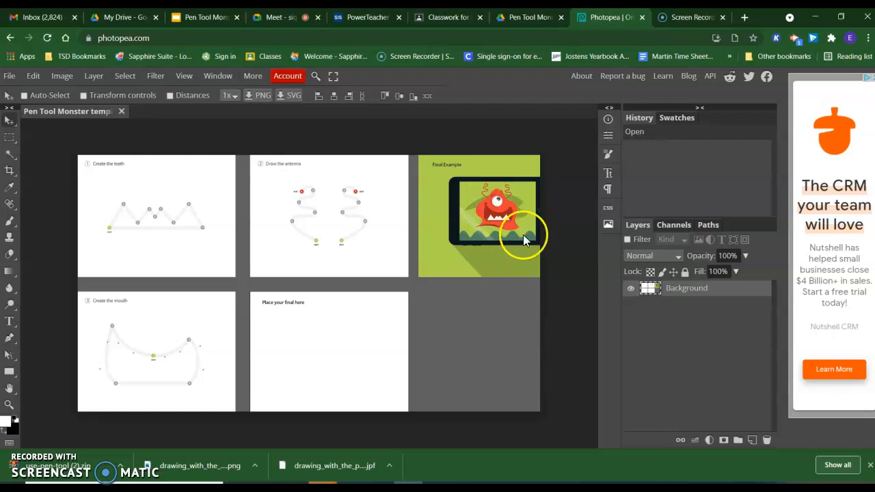
{"action": "mouse_move", "coordinate": [517, 238]}
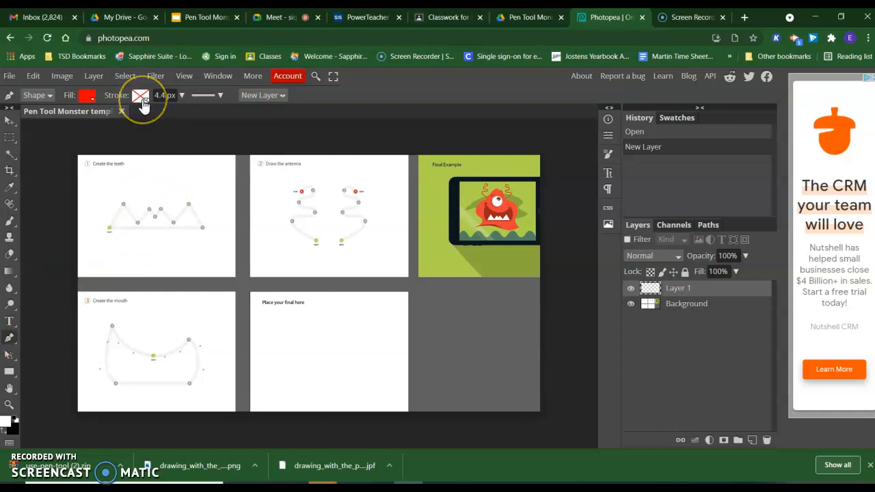
Step: Set the Pen tool's shape fill to None and its stroke to blue
{"action": "left_click", "coordinate": [89, 95]}
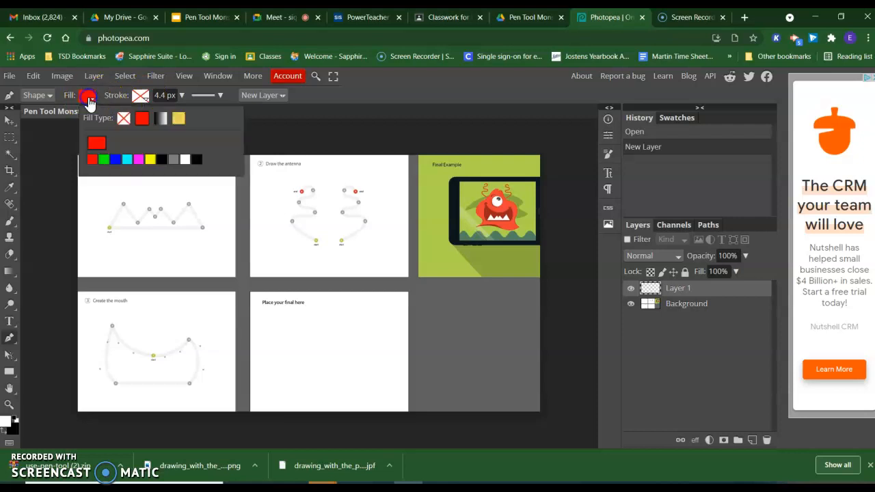
{"action": "left_click", "coordinate": [124, 118]}
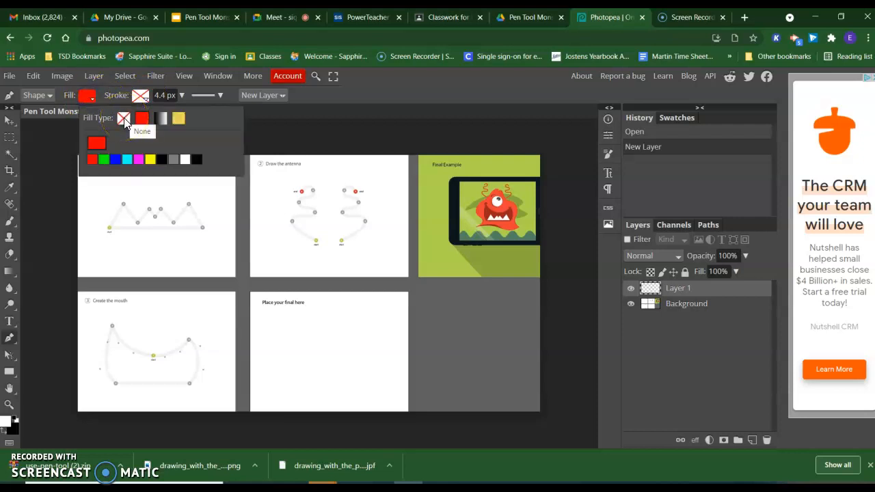
{"action": "left_click", "coordinate": [123, 118]}
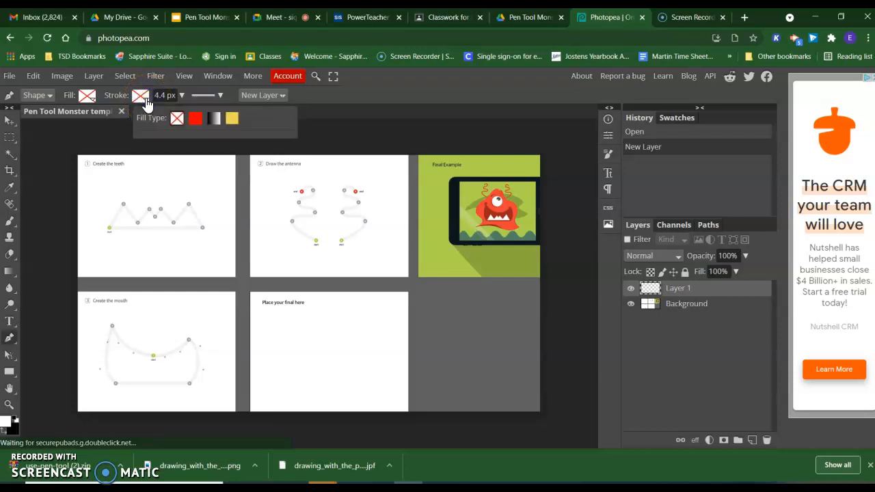
{"action": "left_click", "coordinate": [196, 117]}
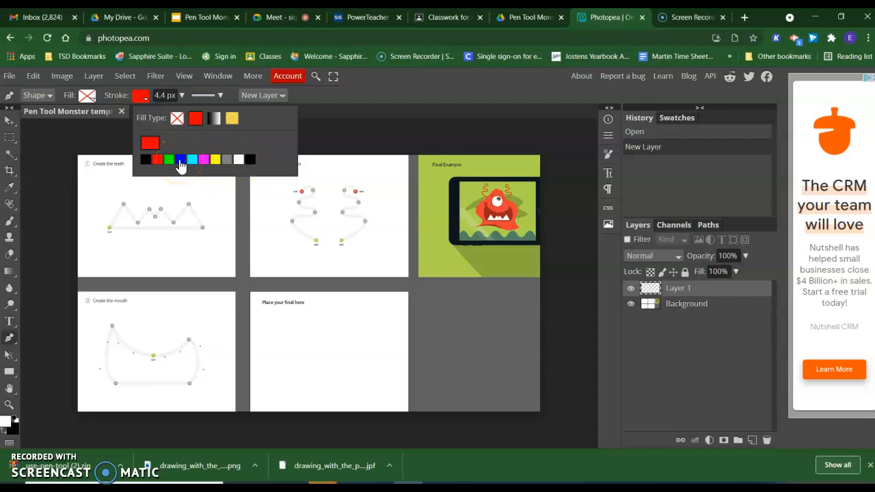
{"action": "left_click", "coordinate": [179, 159]}
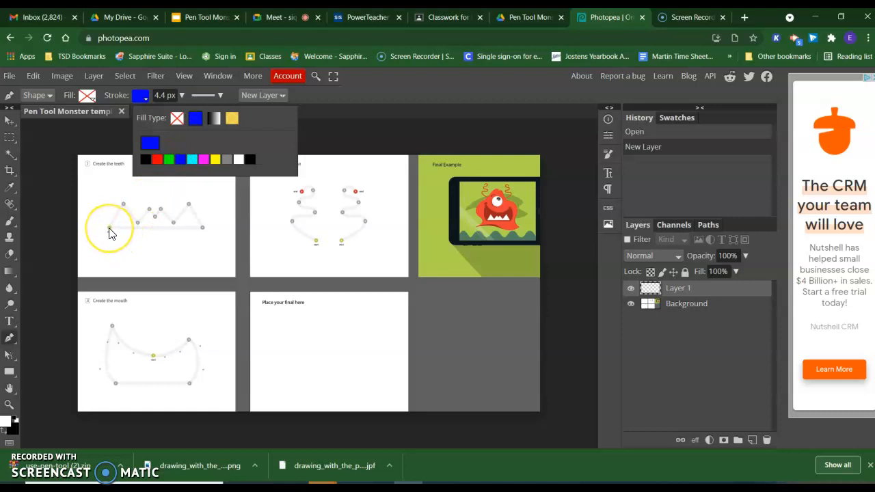
Step: Trace the teeth guide's zigzag peaks and valleys as a blue path
{"action": "left_click", "coordinate": [109, 227]}
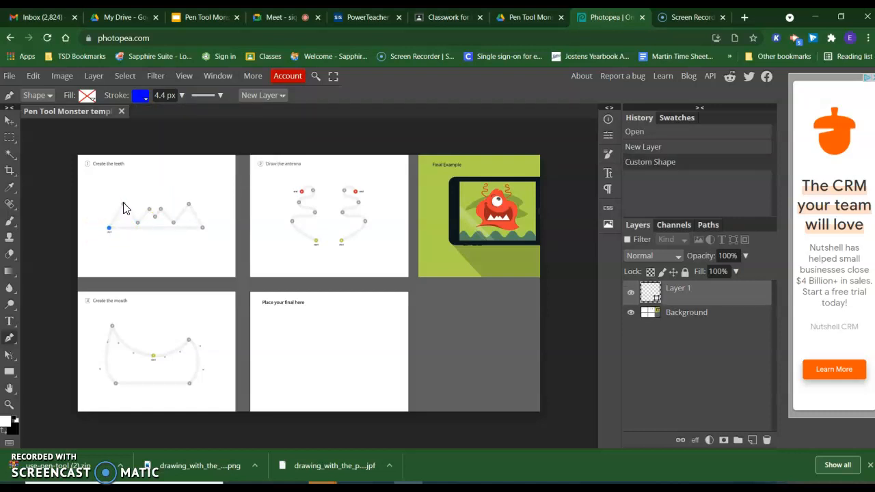
{"action": "left_click", "coordinate": [137, 223]}
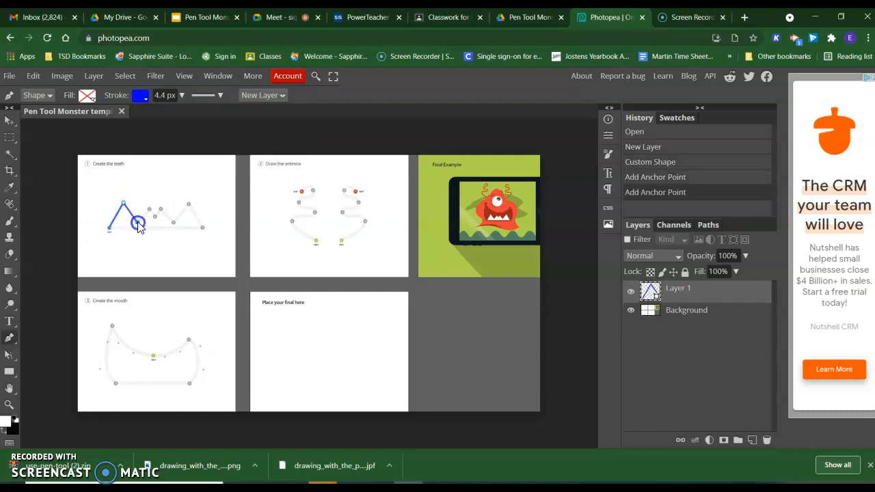
{"action": "left_click", "coordinate": [149, 210]}
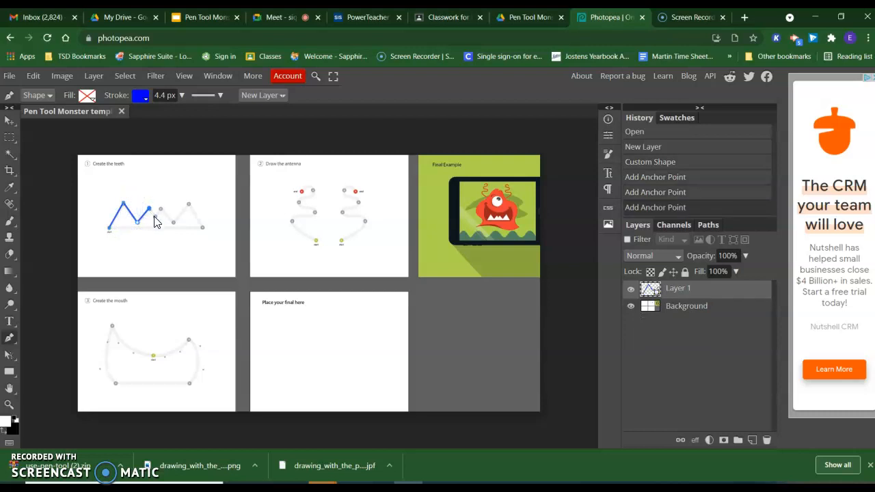
{"action": "left_click", "coordinate": [160, 208]}
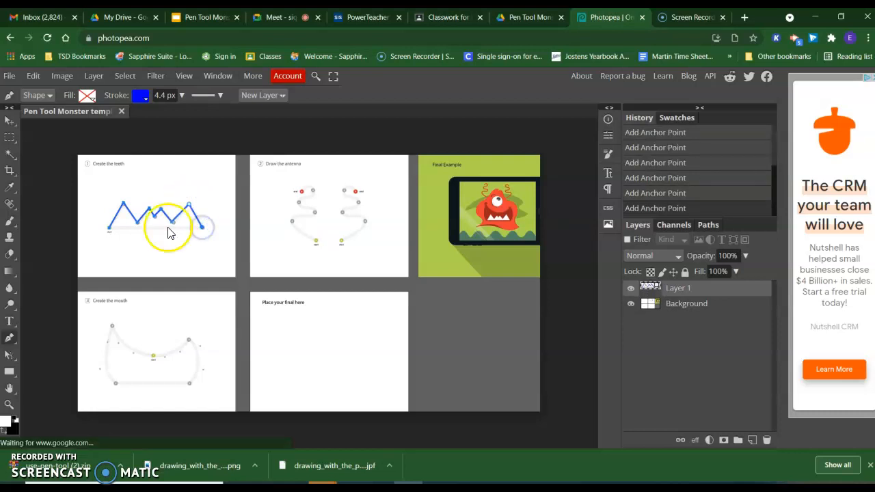
{"action": "left_click", "coordinate": [111, 226]}
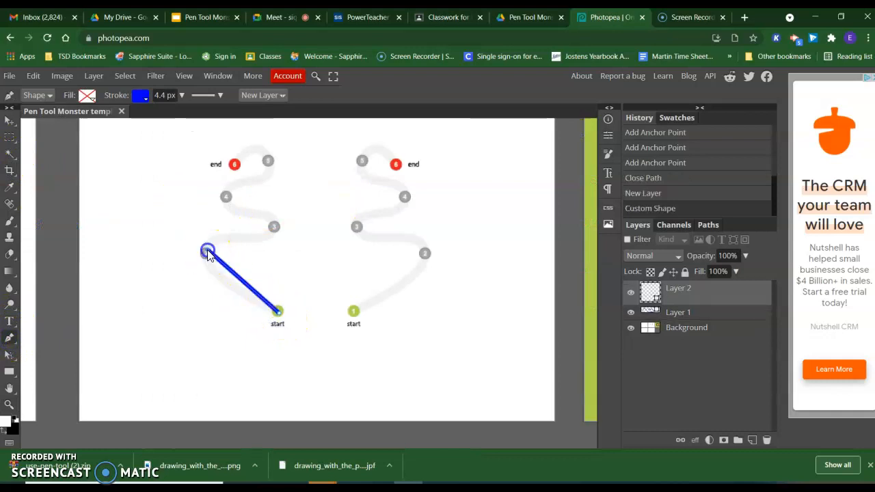
Step: Finish the left antenna as a curved blue path up to its top
{"action": "left_click_drag", "start_coordinate": [208, 252], "coordinate": [209, 218]}
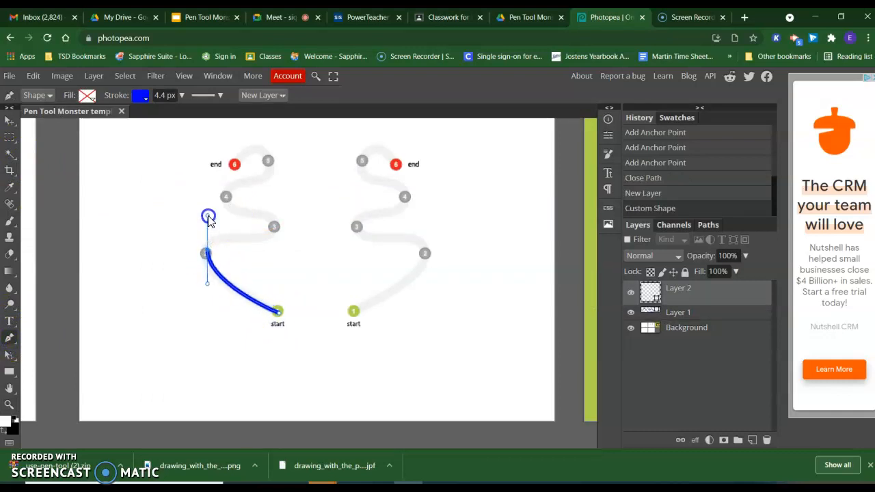
{"action": "left_click", "coordinate": [293, 210]}
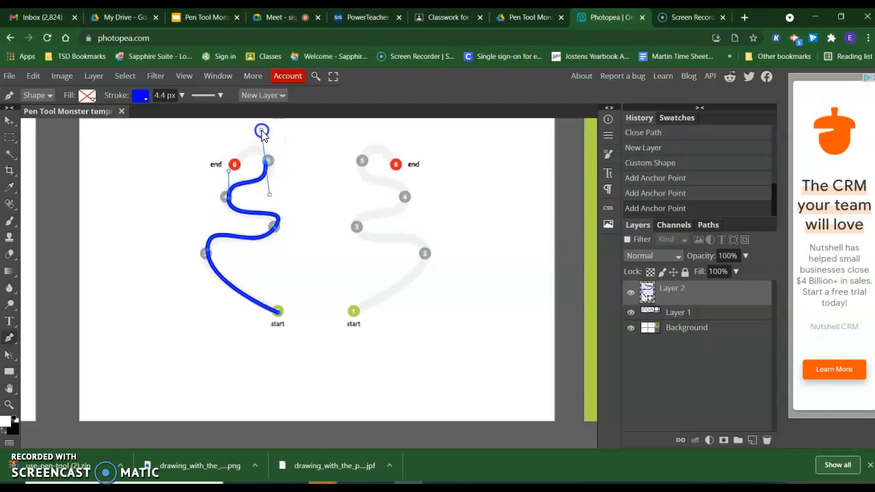
{"action": "left_click", "coordinate": [235, 164]}
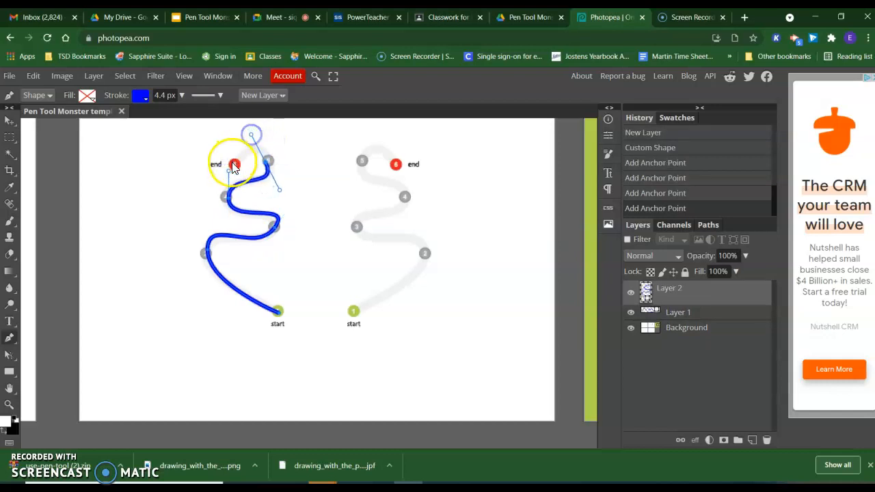
{"action": "left_click_drag", "start_coordinate": [234, 164], "coordinate": [259, 185]}
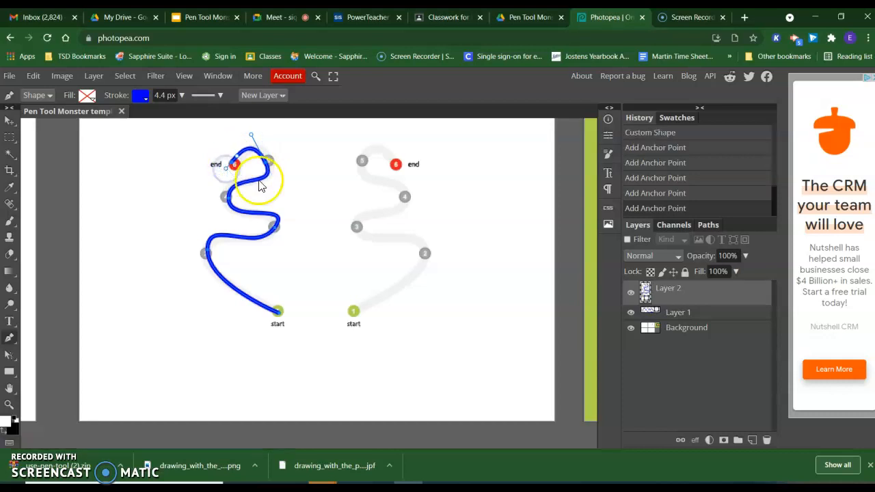
Step: Add a new layer and trace the right antenna curve in blue
{"action": "left_click", "coordinate": [752, 440]}
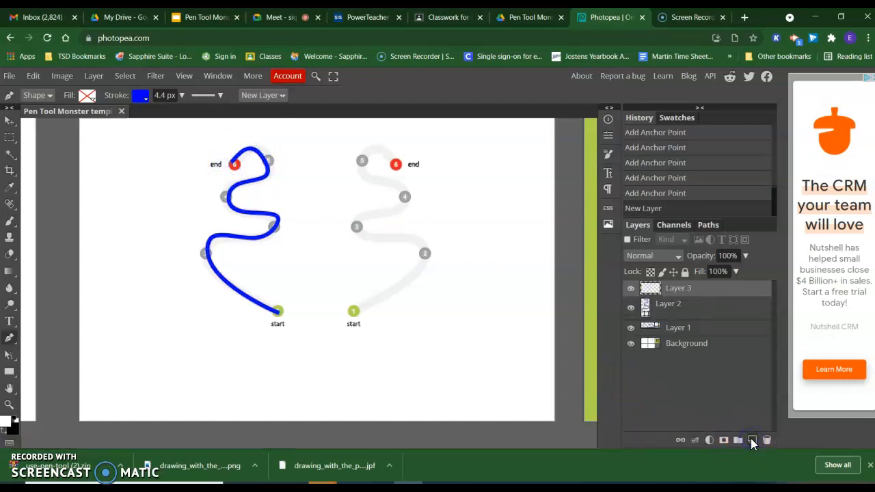
{"action": "left_click", "coordinate": [752, 440]}
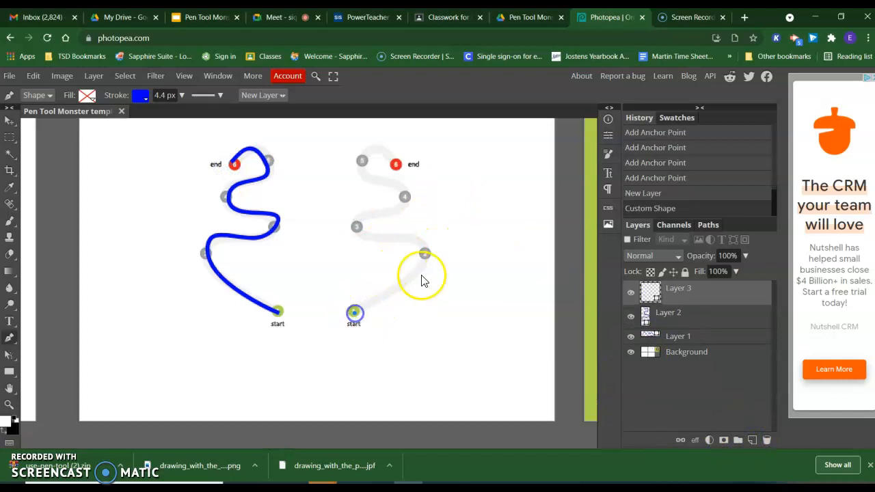
{"action": "left_click_drag", "start_coordinate": [354, 312], "coordinate": [438, 221]}
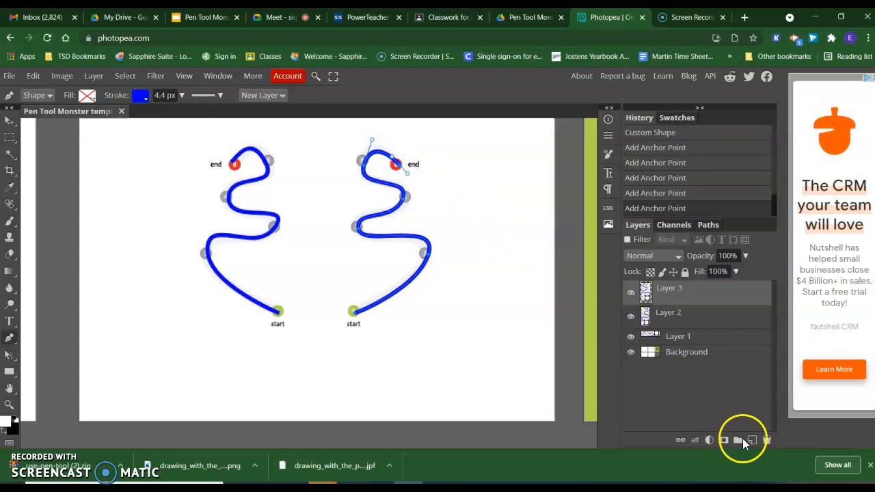
{"action": "left_click", "coordinate": [752, 439]}
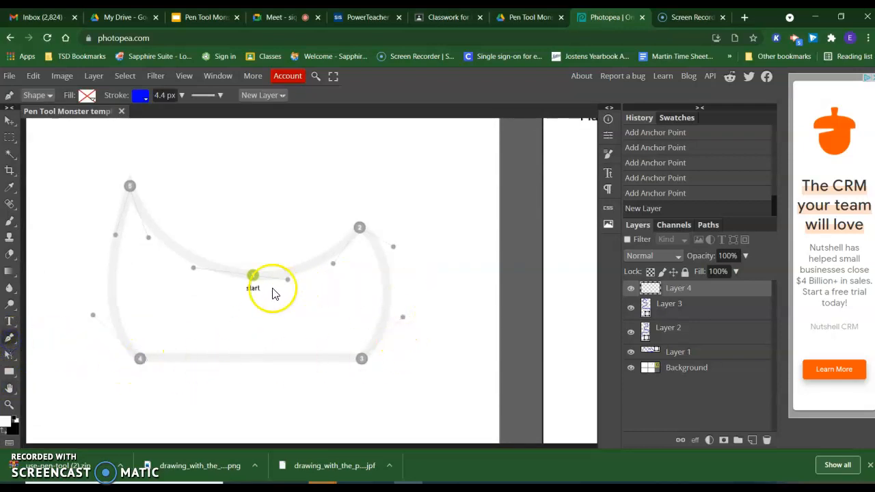
Step: Trace the mouth outline from its start point through curved points 2 and 3
{"action": "left_click", "coordinate": [297, 281]}
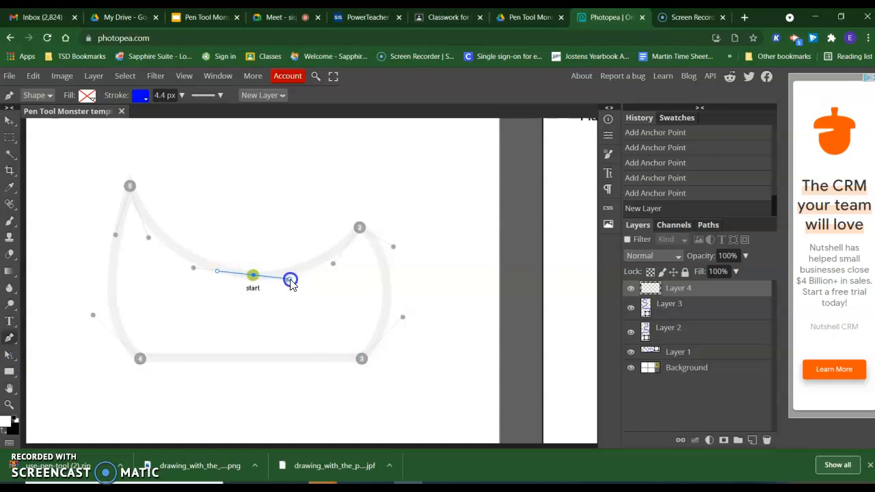
{"action": "left_click_drag", "start_coordinate": [291, 280], "coordinate": [373, 205]}
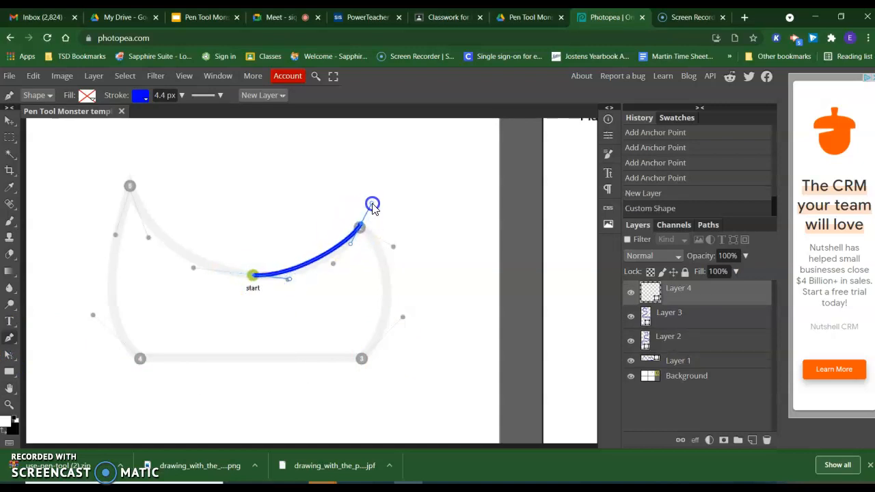
{"action": "left_click_drag", "start_coordinate": [373, 205], "coordinate": [387, 187]}
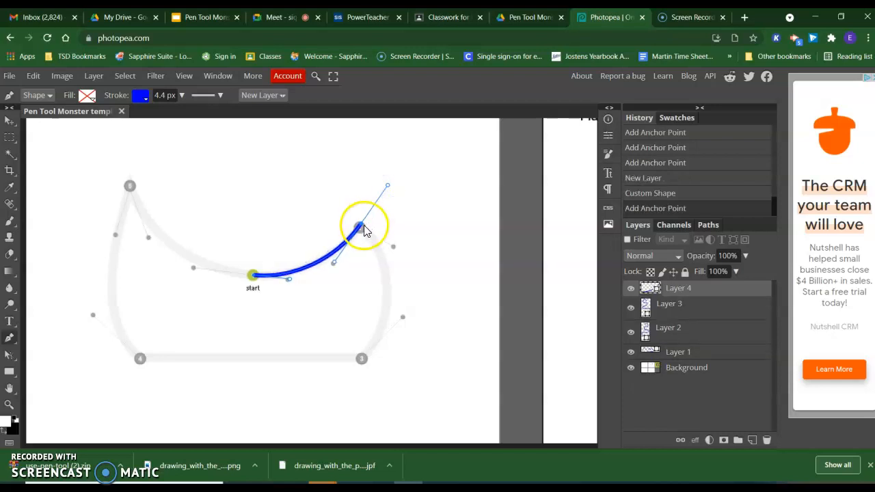
{"action": "left_click_drag", "start_coordinate": [363, 226], "coordinate": [383, 239]}
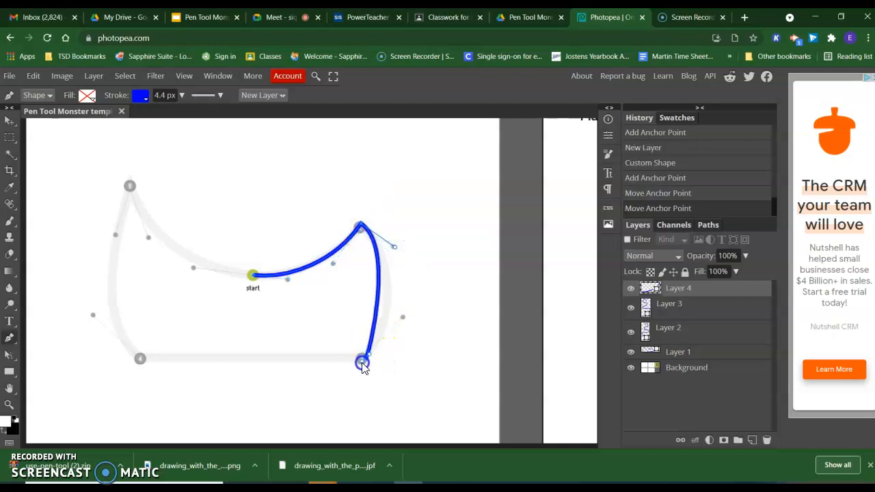
{"action": "left_click_drag", "start_coordinate": [363, 362], "coordinate": [325, 398]}
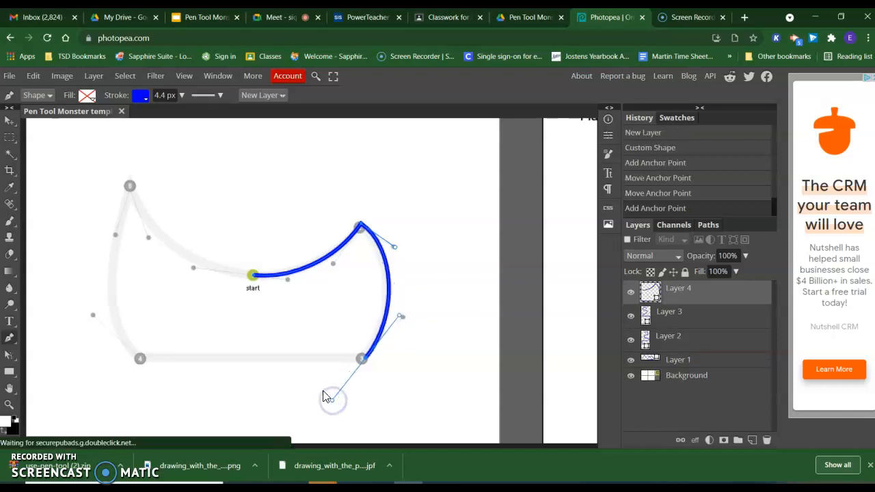
{"action": "left_click_drag", "start_coordinate": [333, 400], "coordinate": [363, 358]}
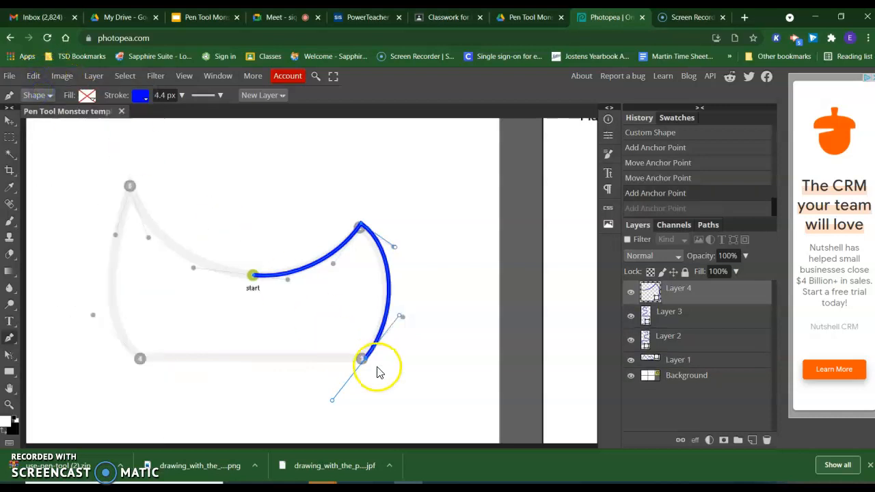
{"action": "left_click_drag", "start_coordinate": [363, 358], "coordinate": [362, 359]}
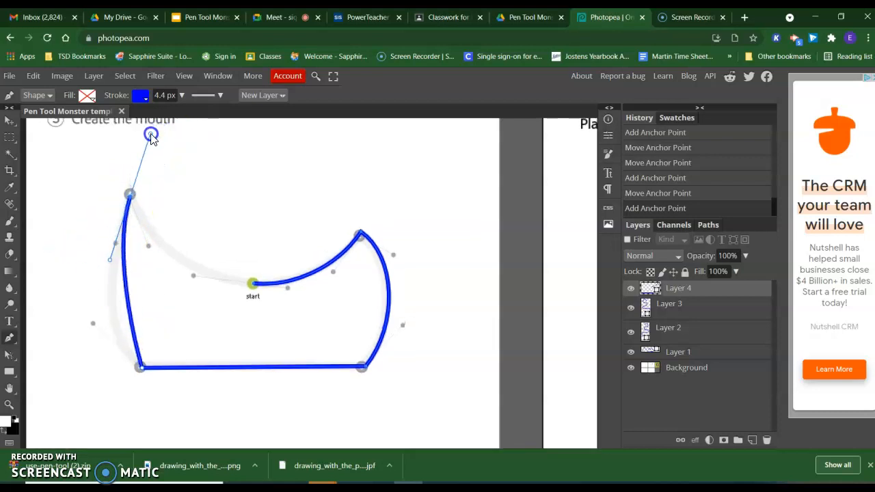
Step: Extend the mouth outline to the top-left point and reshape its curve
{"action": "left_click_drag", "start_coordinate": [151, 134], "coordinate": [197, 129]}
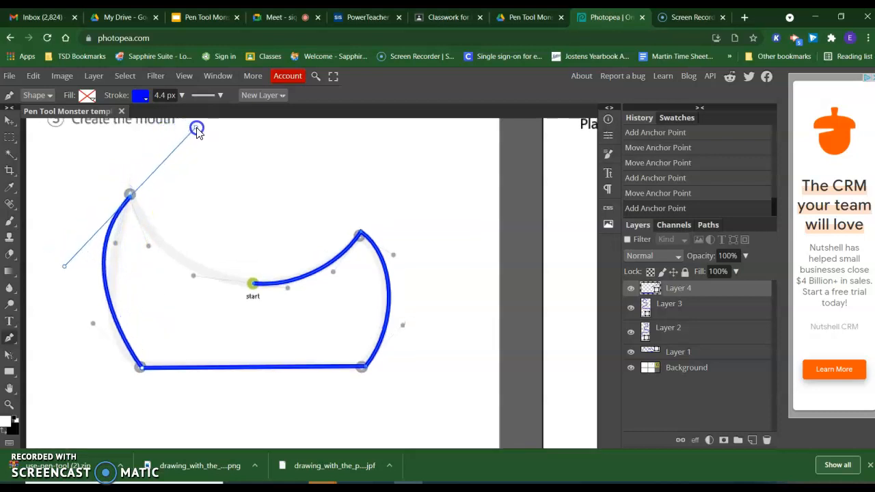
{"action": "left_click_drag", "start_coordinate": [197, 129], "coordinate": [210, 147]}
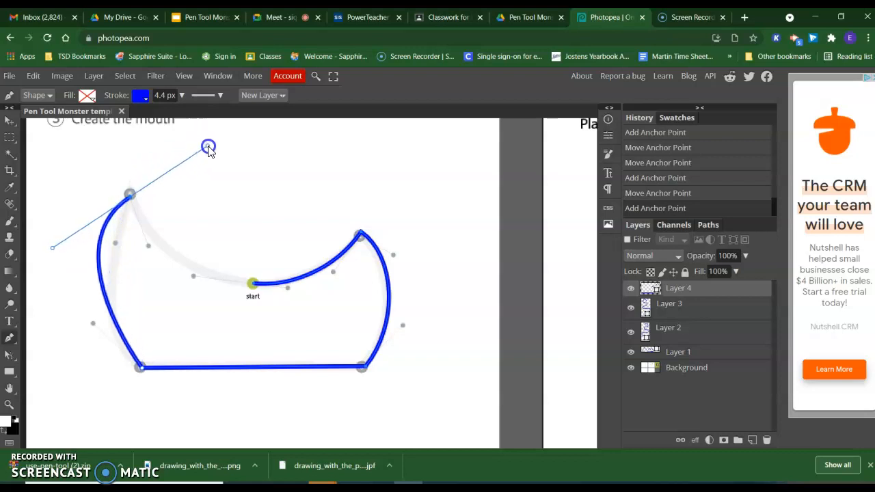
{"action": "left_click_drag", "start_coordinate": [208, 147], "coordinate": [174, 197]}
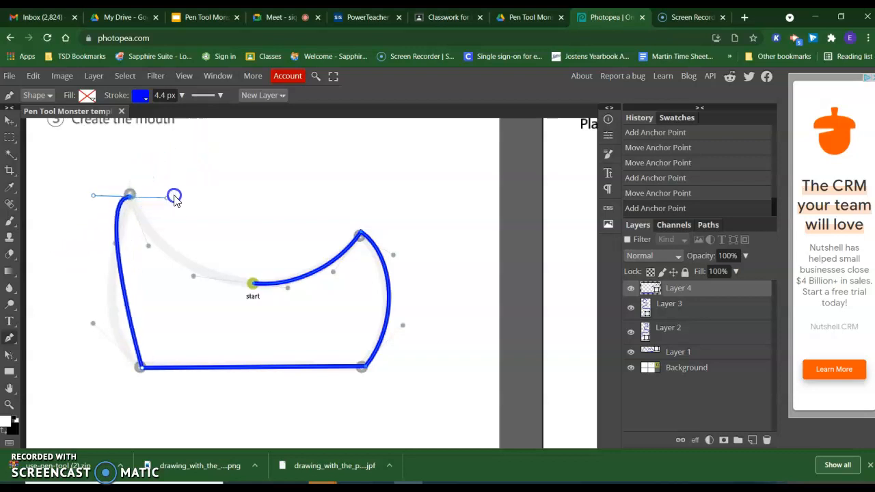
{"action": "left_click_drag", "start_coordinate": [174, 197], "coordinate": [223, 132]}
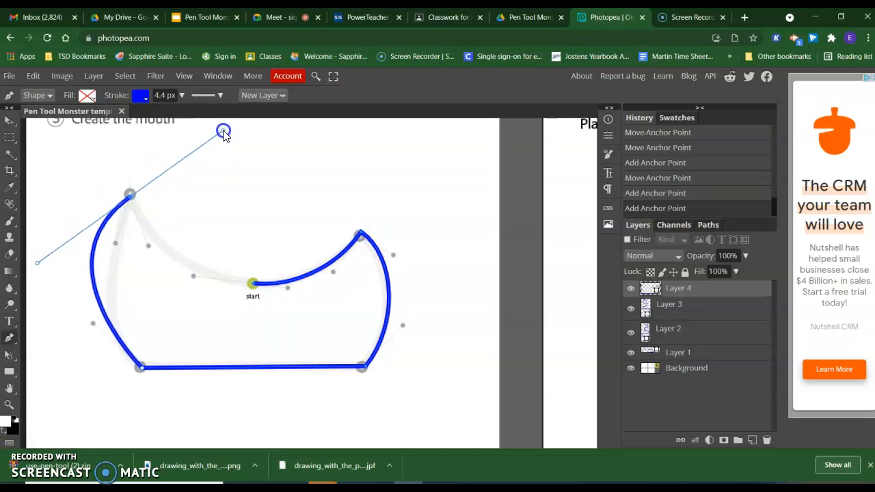
Step: Step backward to remove bad mouth points and redraw point 4
{"action": "left_click", "coordinate": [33, 76]}
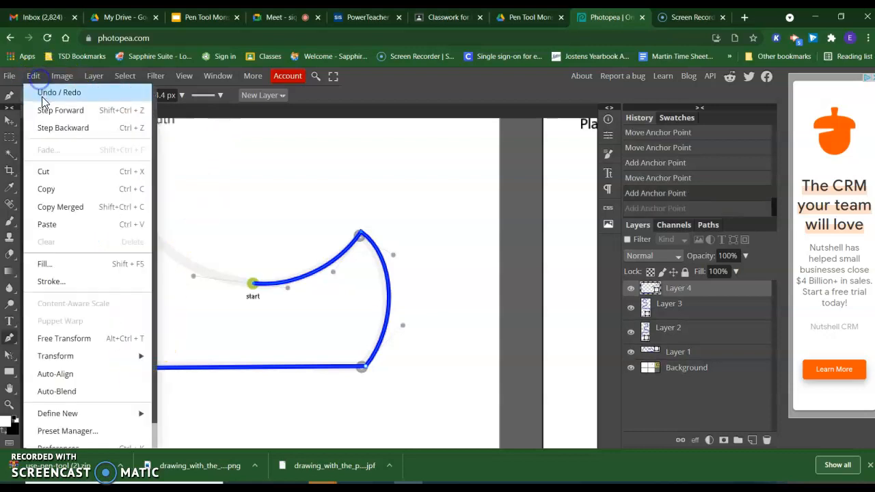
{"action": "left_click", "coordinate": [60, 111]}
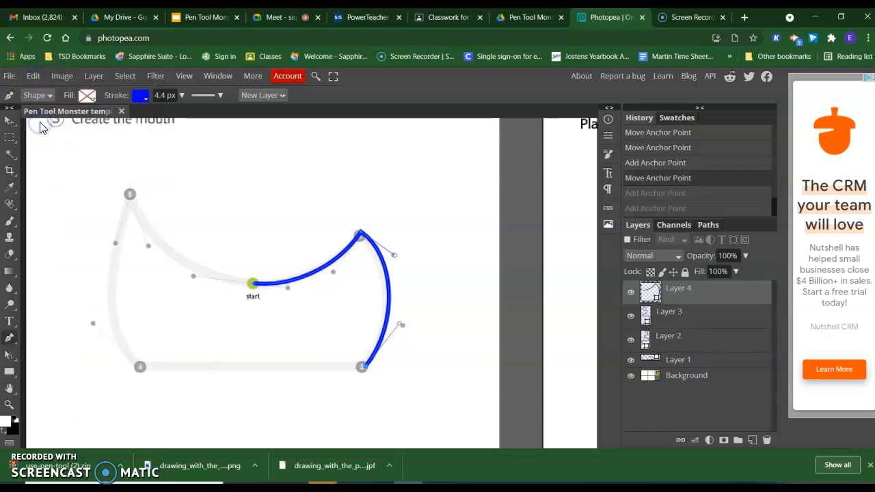
{"action": "left_click", "coordinate": [140, 368]}
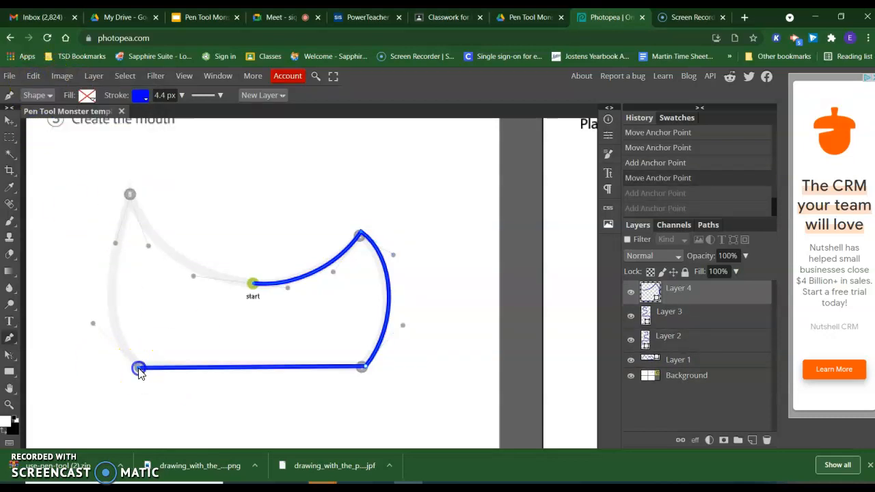
{"action": "left_click_drag", "start_coordinate": [139, 368], "coordinate": [152, 381]}
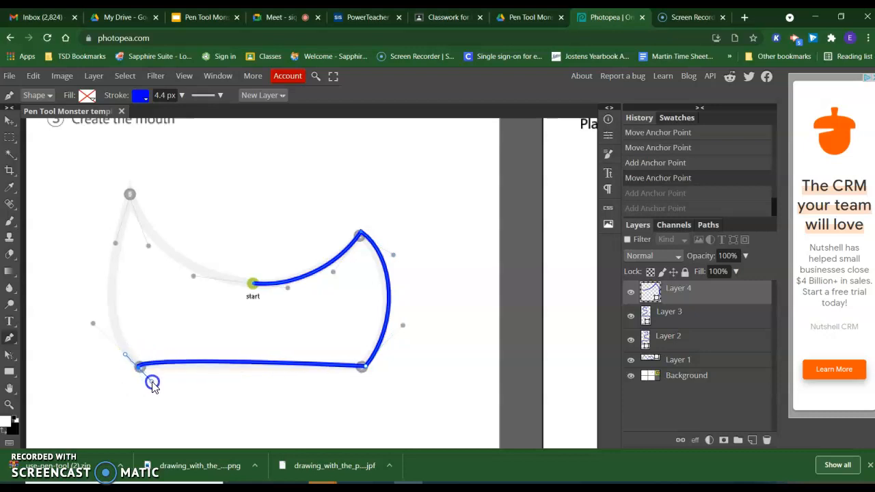
{"action": "left_click", "coordinate": [32, 76]}
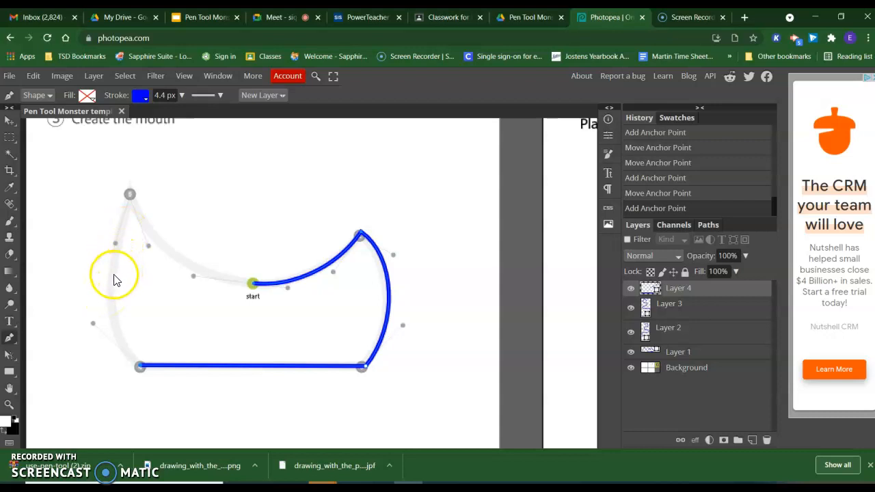
Step: Curve the mouth's left side to the top-left corner and close at the start
{"action": "left_click", "coordinate": [127, 225]}
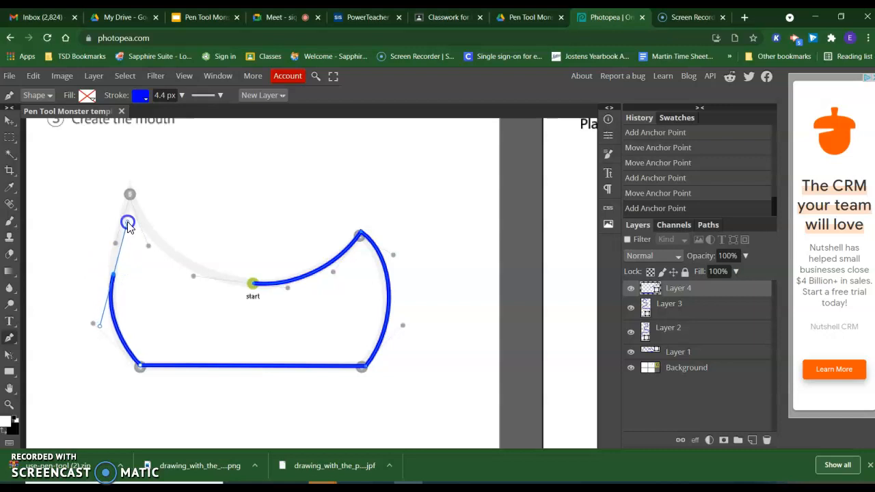
{"action": "left_click_drag", "start_coordinate": [128, 225], "coordinate": [125, 216]}
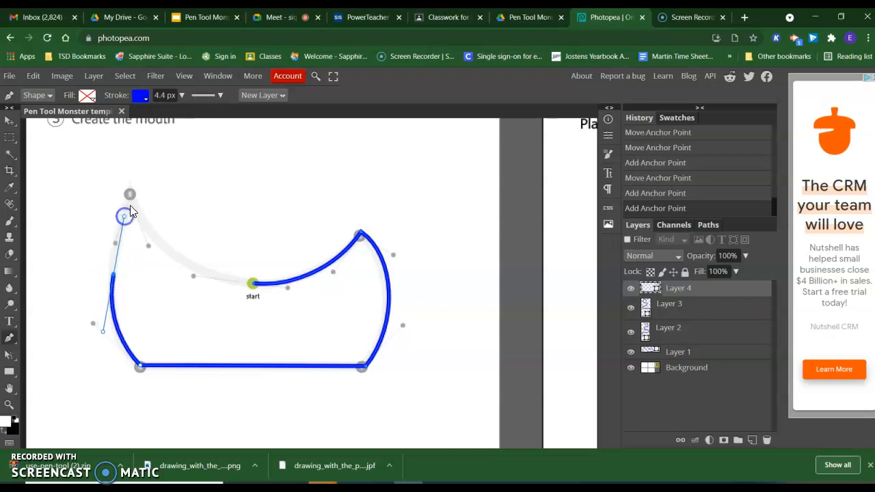
{"action": "left_click_drag", "start_coordinate": [130, 213], "coordinate": [133, 188]}
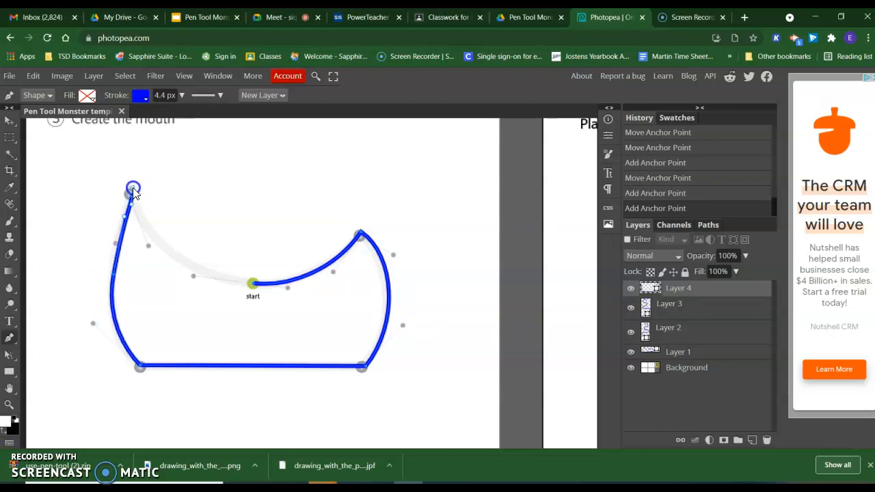
{"action": "left_click_drag", "start_coordinate": [133, 188], "coordinate": [136, 192]}
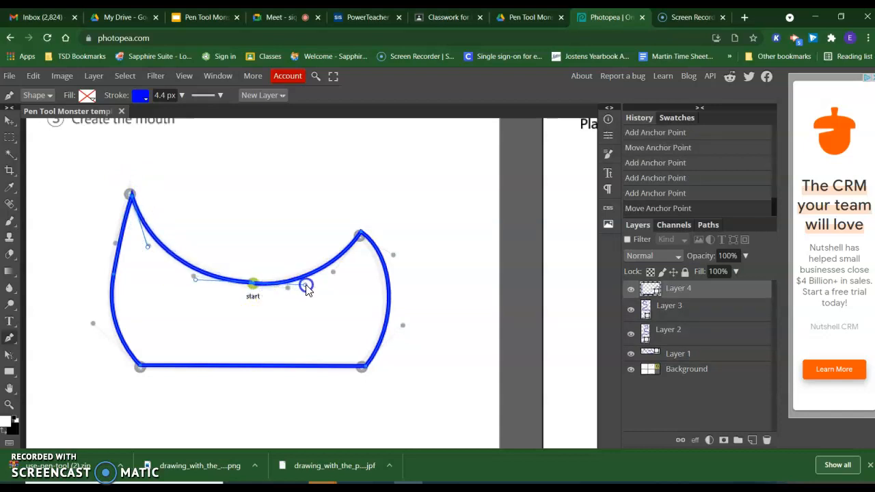
{"action": "left_click_drag", "start_coordinate": [306, 285], "coordinate": [309, 292]}
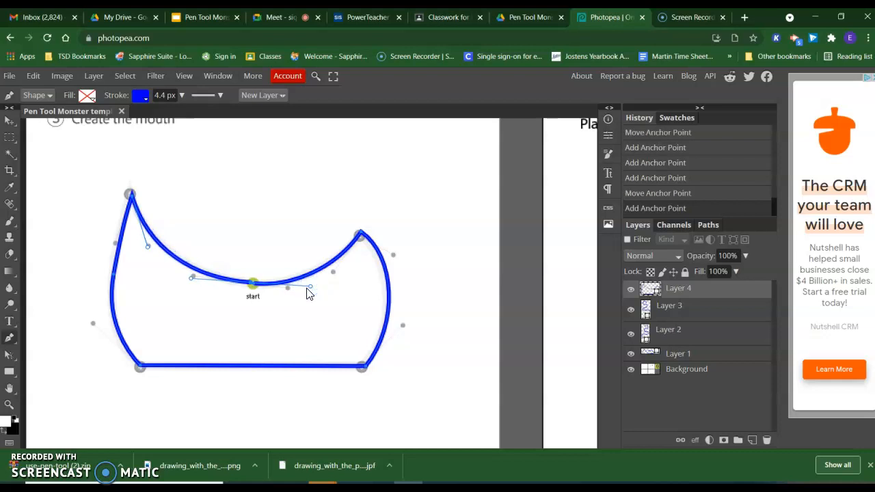
{"action": "mouse_move", "coordinate": [188, 279]}
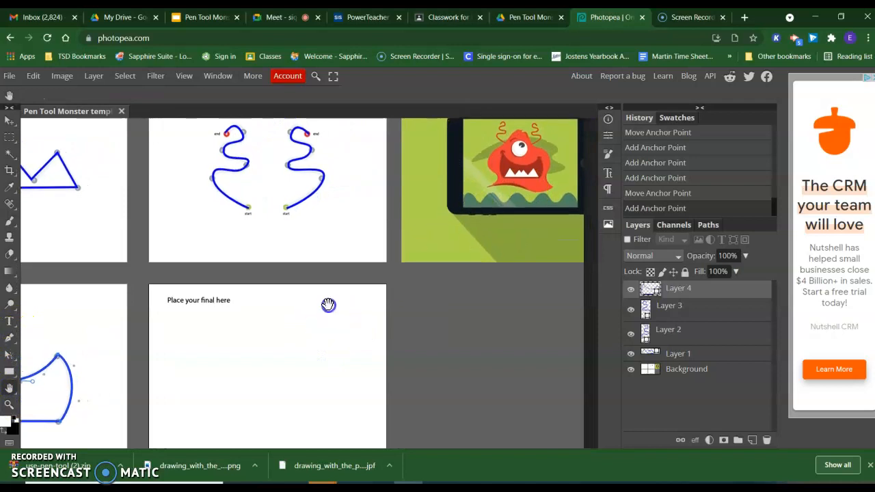
{"action": "mouse_move", "coordinate": [85, 266]}
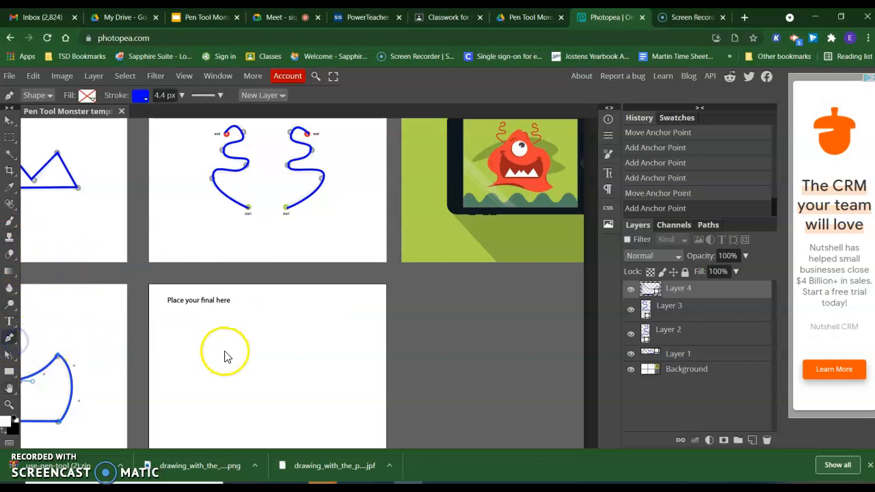
{"action": "mouse_move", "coordinate": [540, 162]}
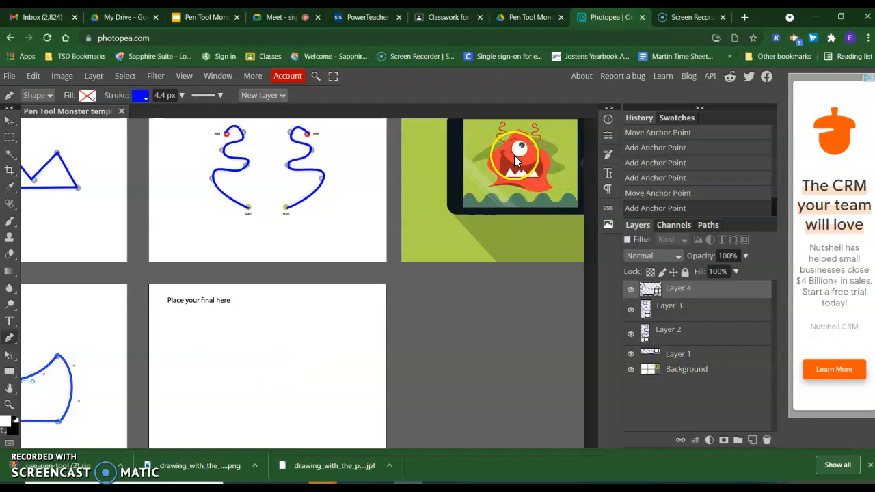
{"action": "mouse_move", "coordinate": [272, 409]}
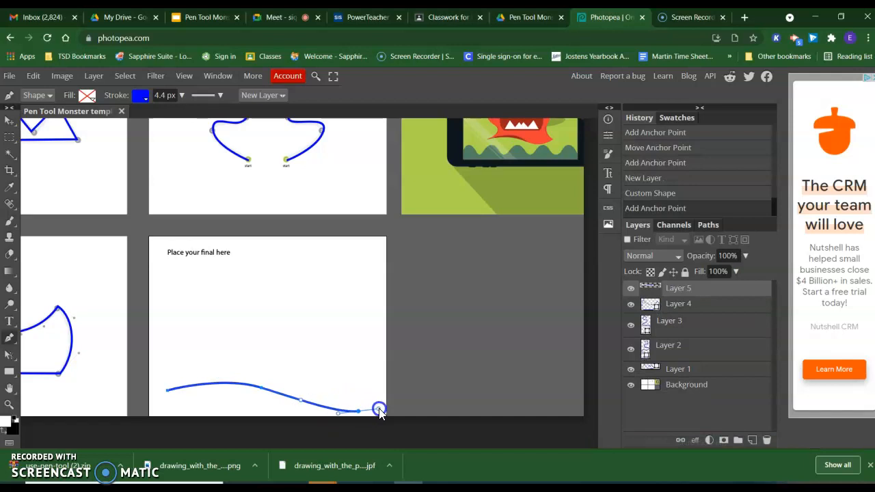
Step: Draw the curvy body outline along the bottom, over the head and down the left side
{"action": "left_click", "coordinate": [379, 409]}
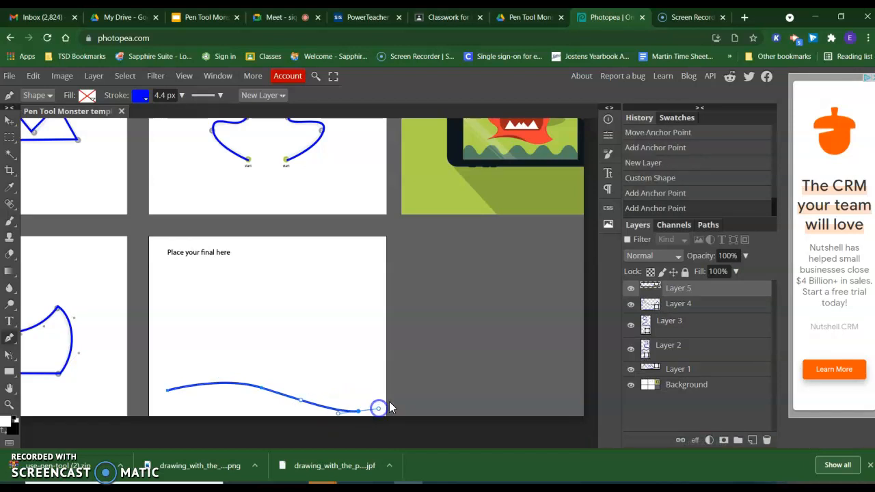
{"action": "left_click_drag", "start_coordinate": [378, 408], "coordinate": [398, 393]}
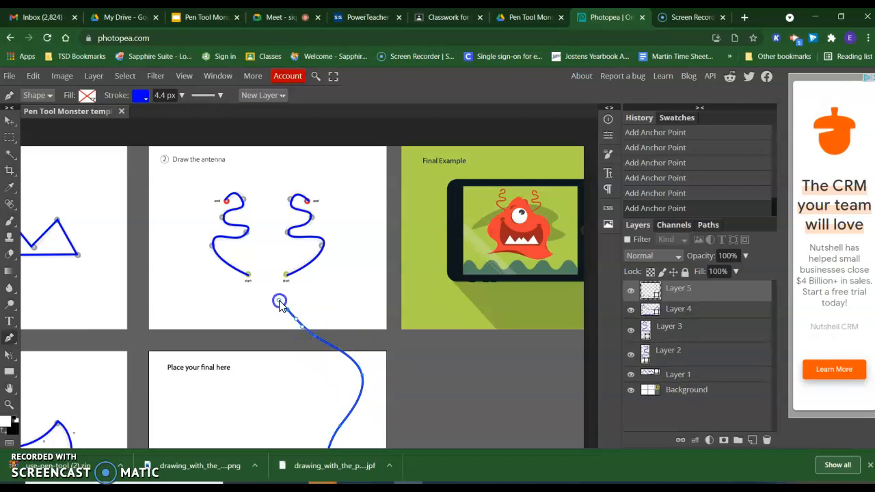
{"action": "left_click_drag", "start_coordinate": [279, 303], "coordinate": [219, 307]}
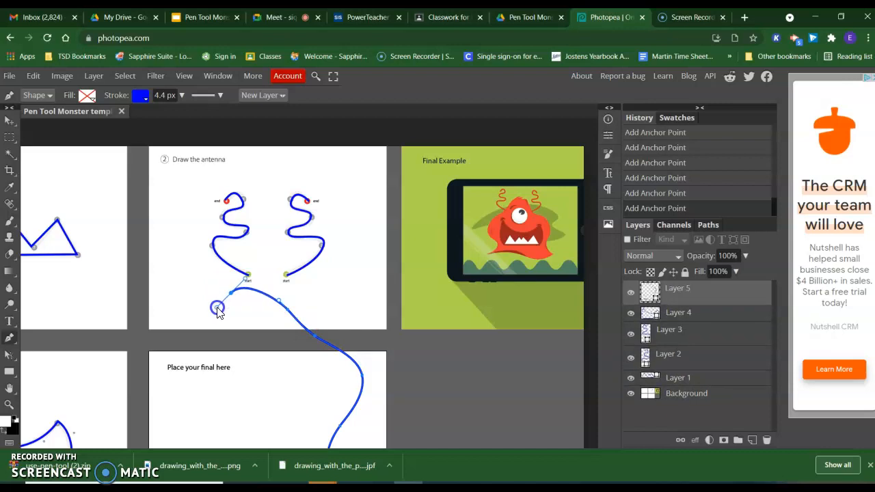
{"action": "scroll", "scroll_direction": "down", "scroll_amount": 3}
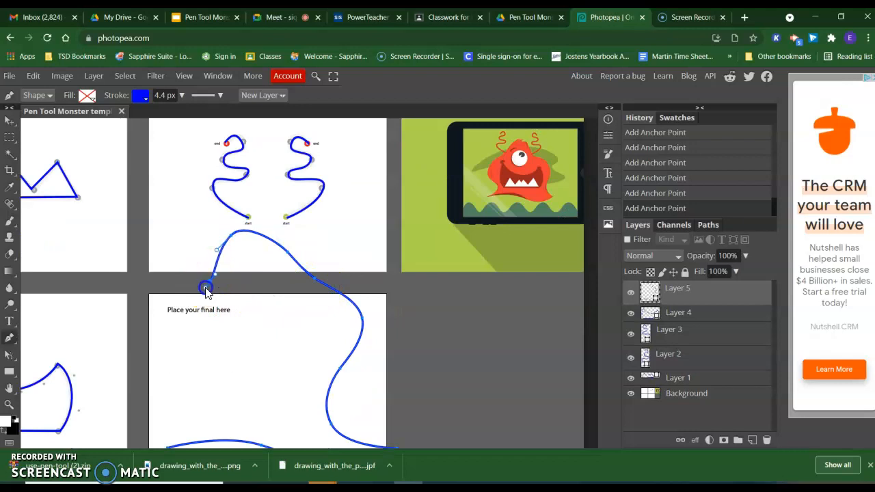
{"action": "left_click_drag", "start_coordinate": [206, 287], "coordinate": [188, 342]}
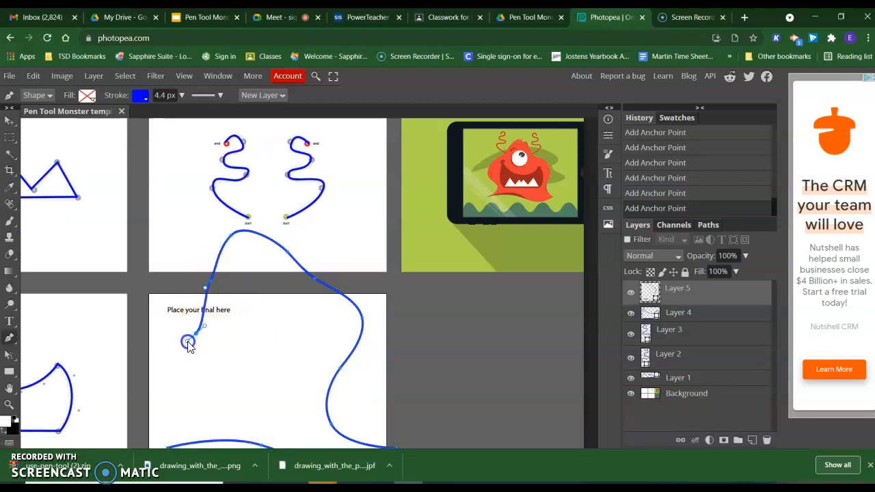
{"action": "left_click", "coordinate": [158, 380]}
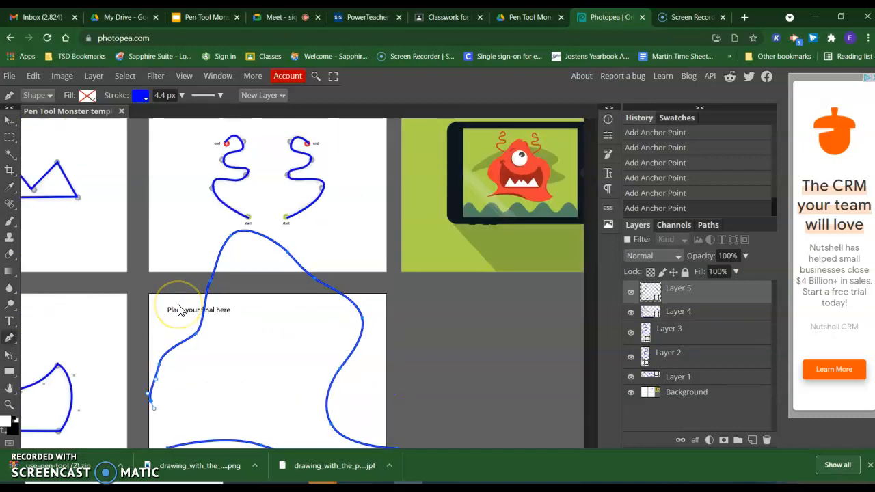
{"action": "scroll", "scroll_direction": "down", "scroll_amount": 3}
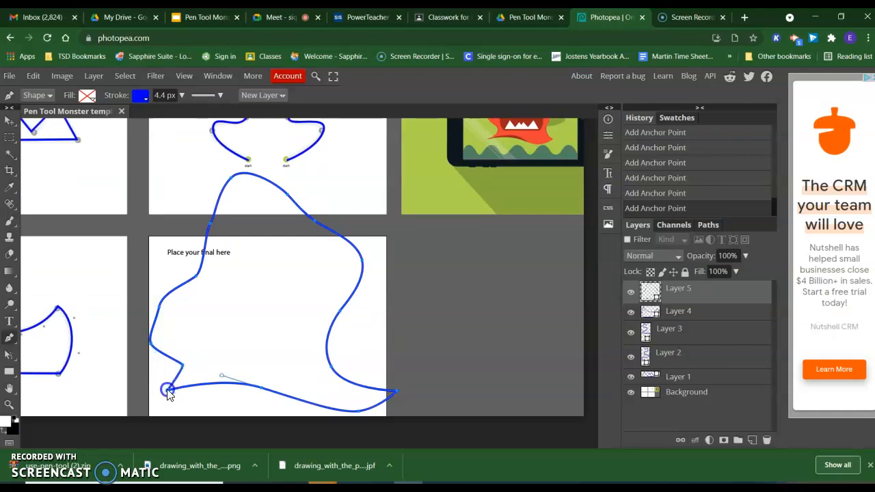
Step: Close the monster body outline at its starting anchor
{"action": "left_click", "coordinate": [169, 389]}
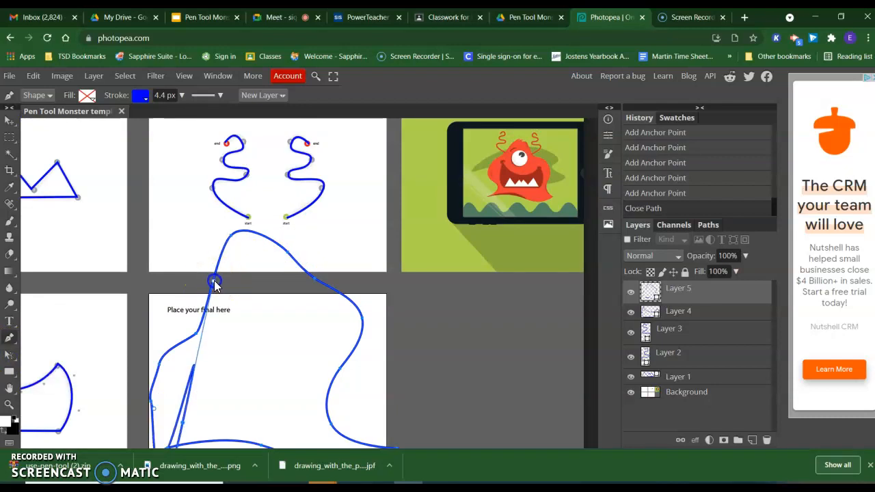
{"action": "left_click", "coordinate": [33, 76]}
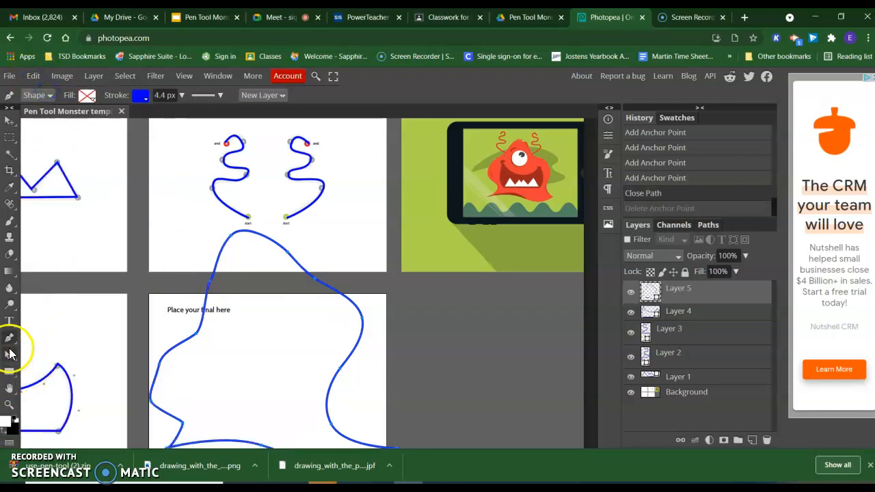
{"action": "left_click", "coordinate": [9, 338]}
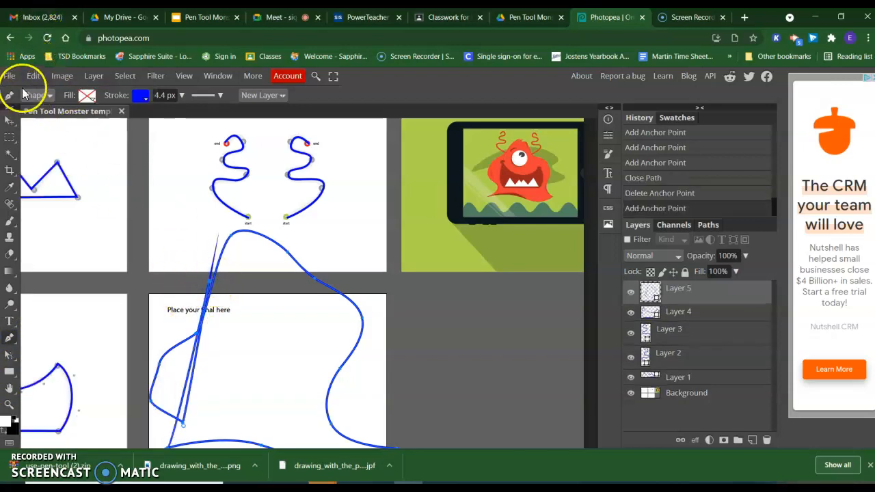
{"action": "scroll", "scroll_direction": "down", "scroll_amount": 3}
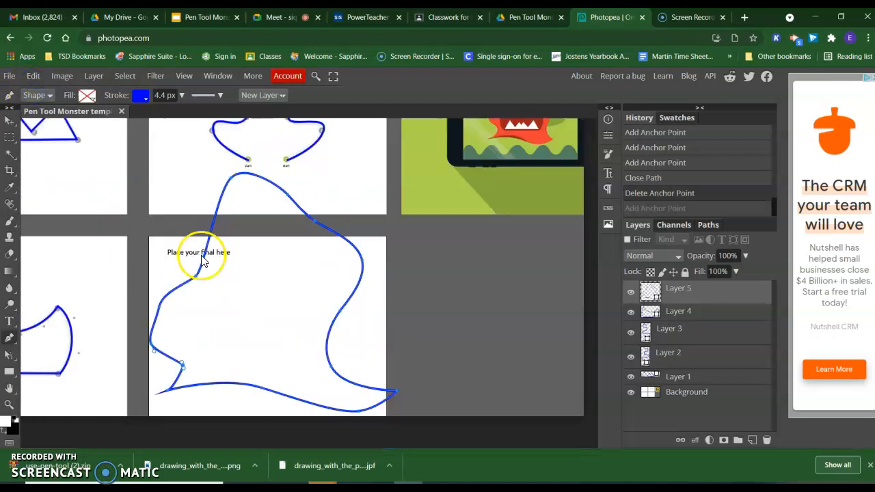
Step: Step backward to remove the stray straight segment and delete an extra anchor
{"action": "left_click", "coordinate": [33, 76]}
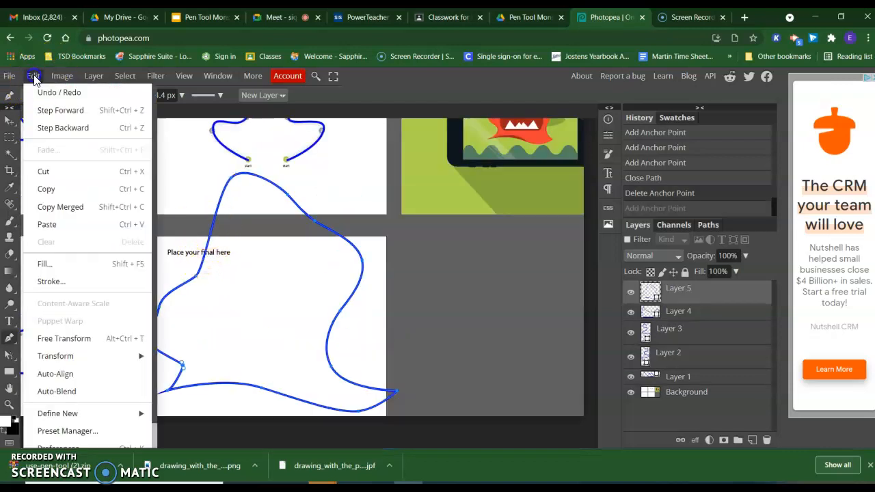
{"action": "left_click", "coordinate": [62, 127]}
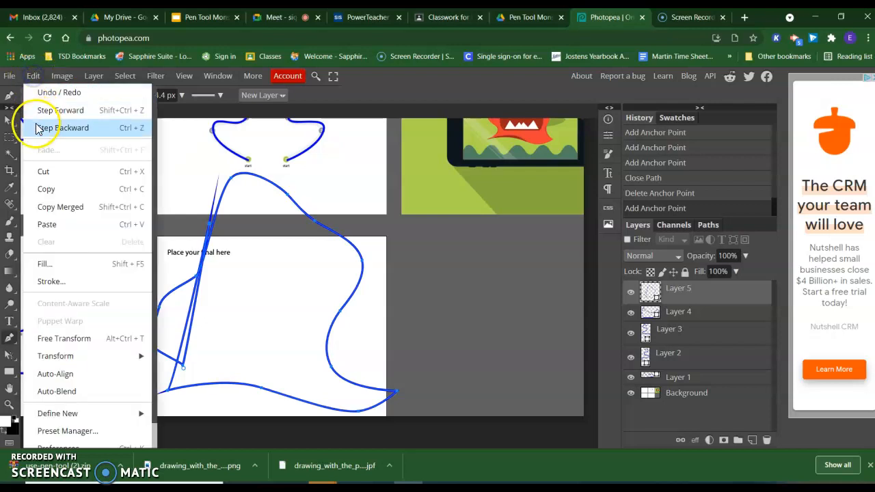
{"action": "left_click", "coordinate": [63, 128]}
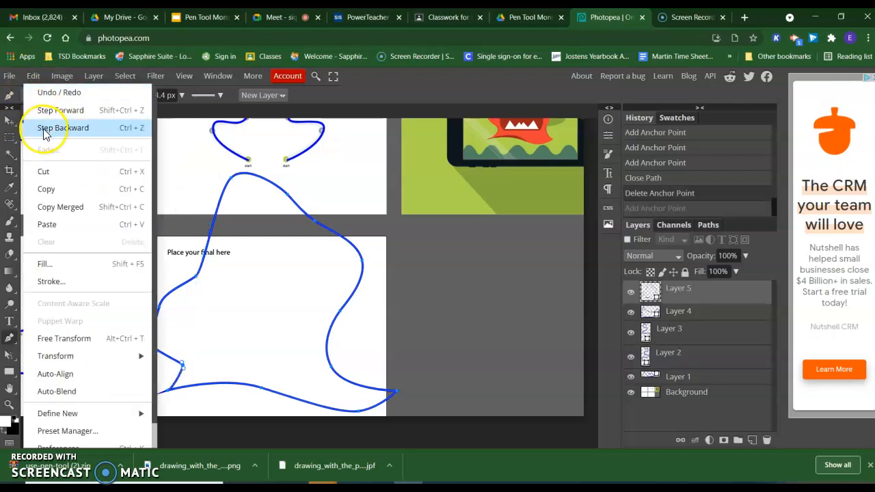
{"action": "left_click", "coordinate": [63, 128]}
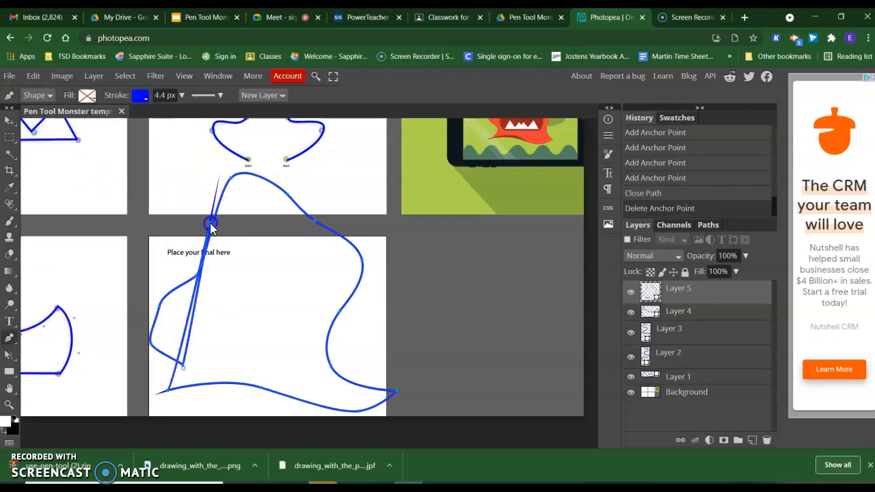
{"action": "left_click", "coordinate": [33, 75]}
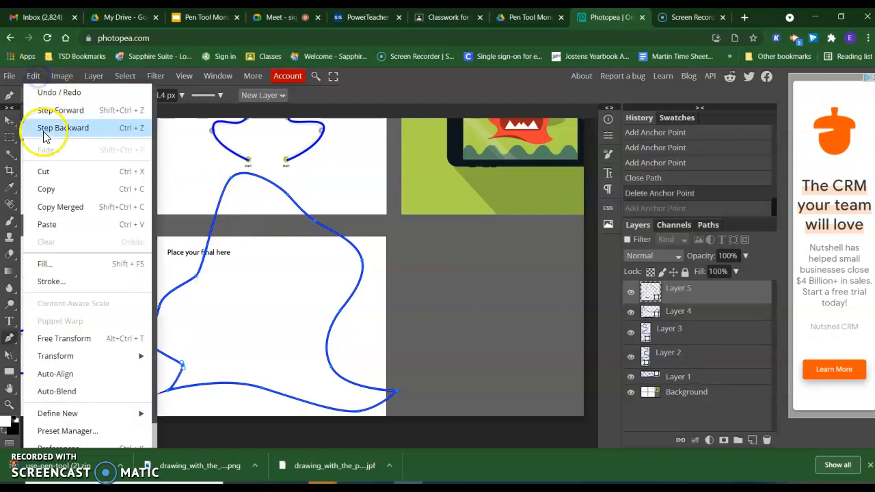
{"action": "left_click", "coordinate": [63, 128]}
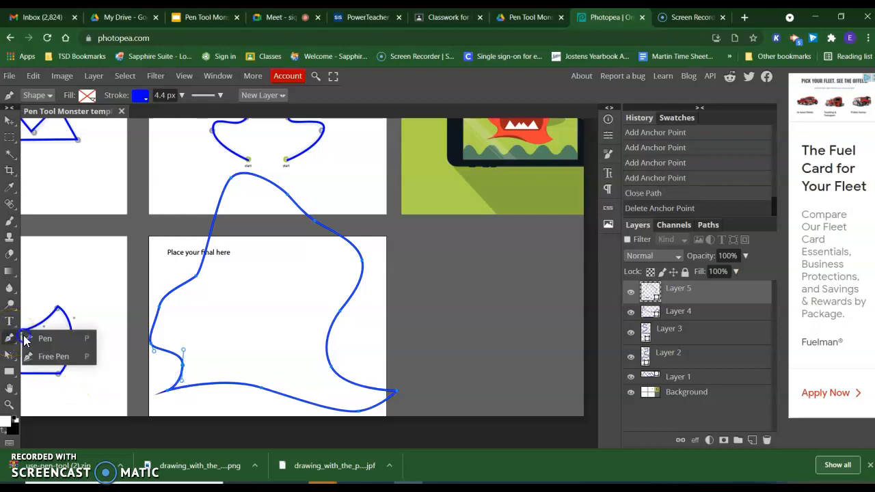
{"action": "mouse_move", "coordinate": [213, 229]}
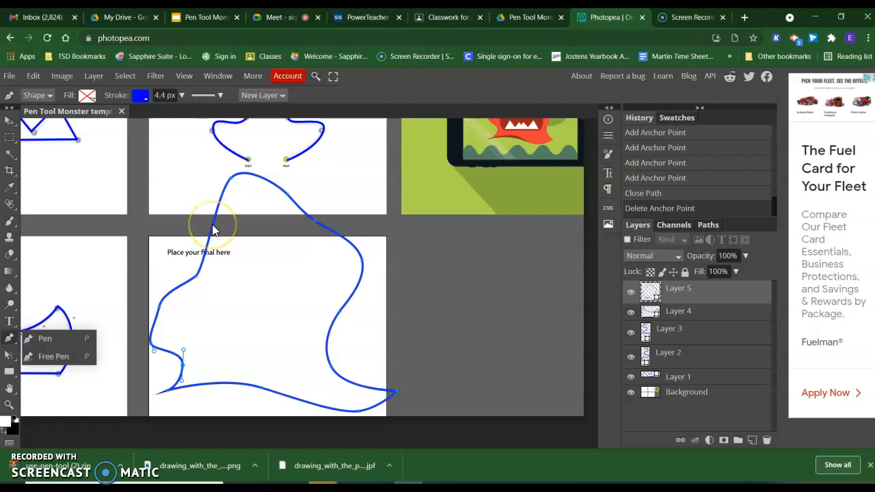
{"action": "mouse_move", "coordinate": [31, 363]}
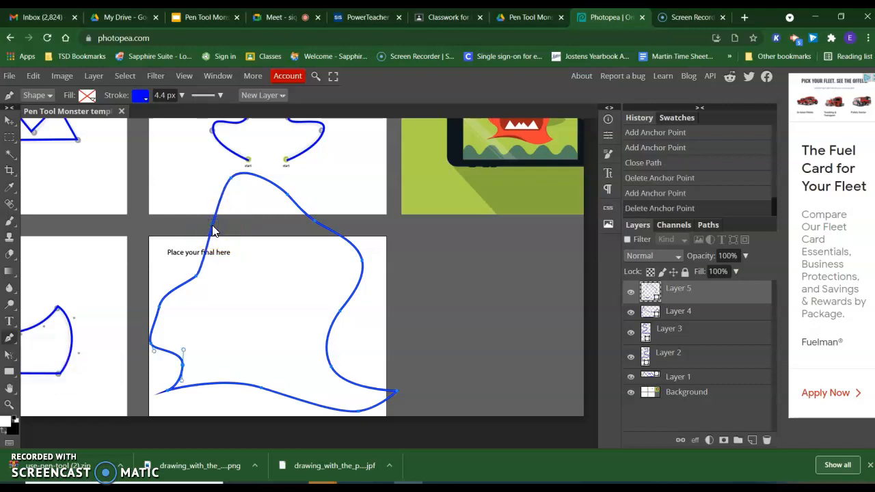
{"action": "left_click", "coordinate": [213, 225]}
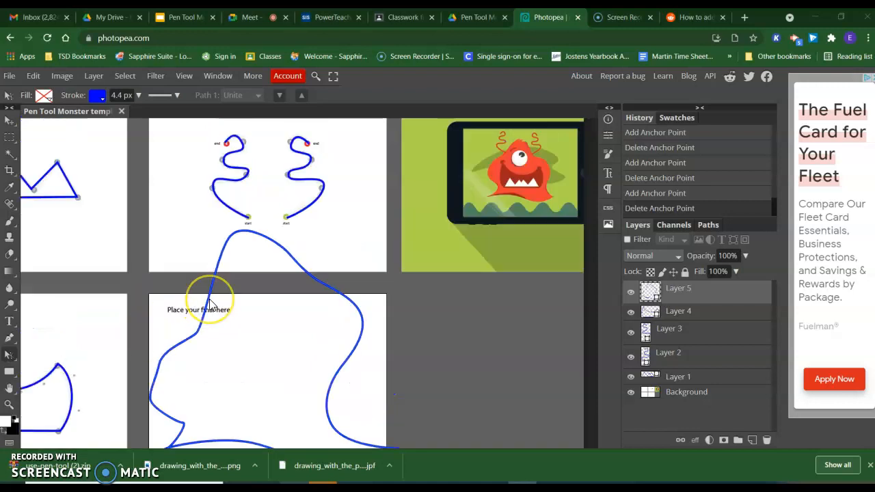
{"action": "scroll", "scroll_direction": "down", "scroll_amount": 3}
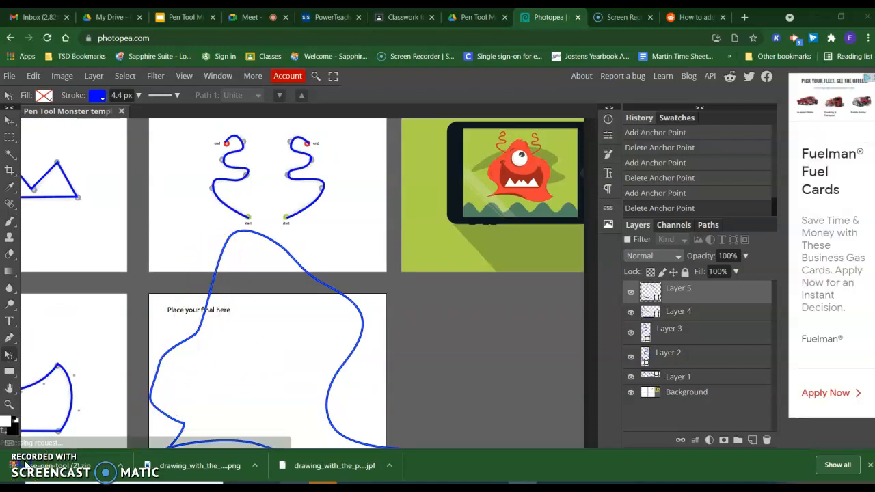
Step: Fill the monster body shape with solid red
{"action": "scroll", "scroll_direction": "down", "scroll_amount": 3}
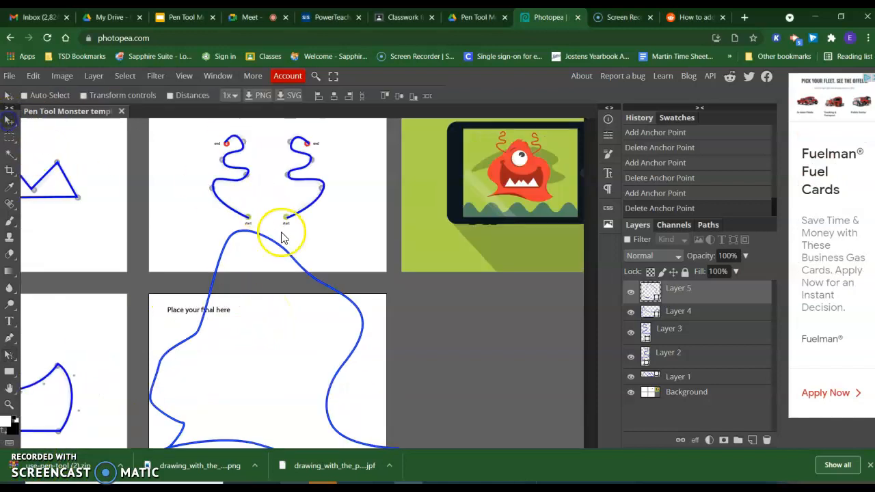
{"action": "left_click", "coordinate": [284, 233]}
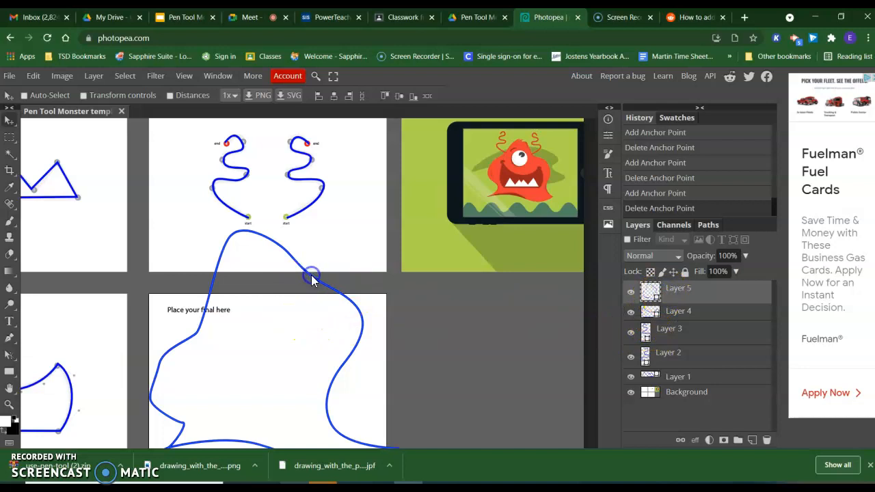
{"action": "mouse_move", "coordinate": [17, 345]}
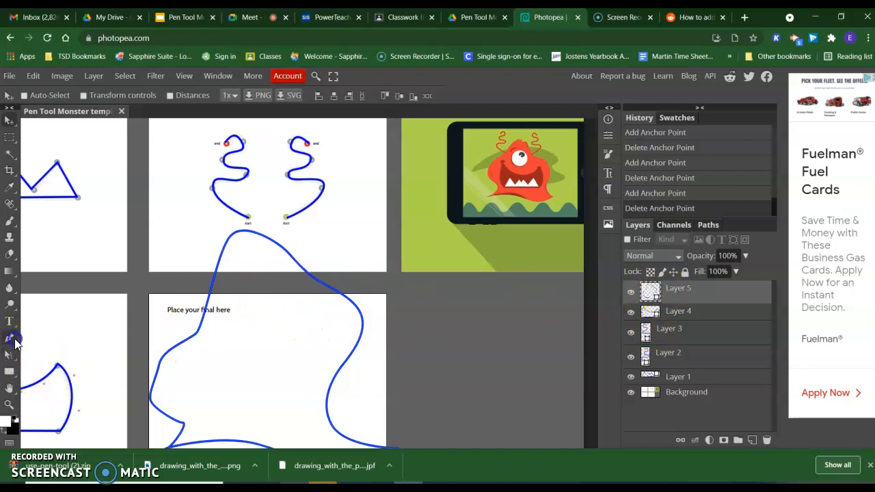
{"action": "left_click", "coordinate": [9, 340]}
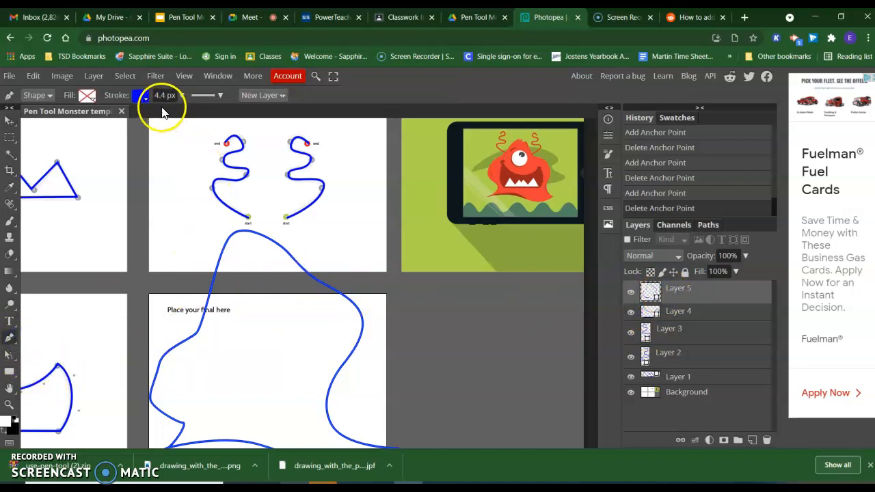
{"action": "left_click", "coordinate": [141, 95]}
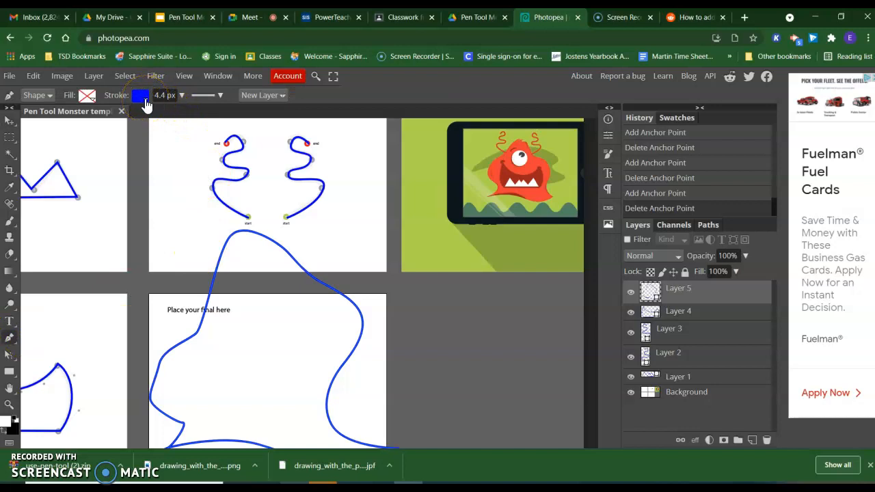
{"action": "left_click", "coordinate": [87, 95]}
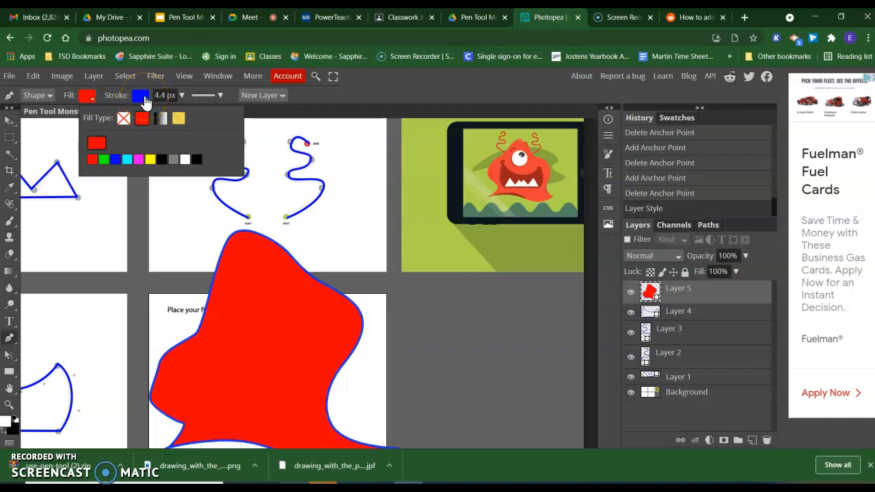
{"action": "left_click", "coordinate": [141, 117]}
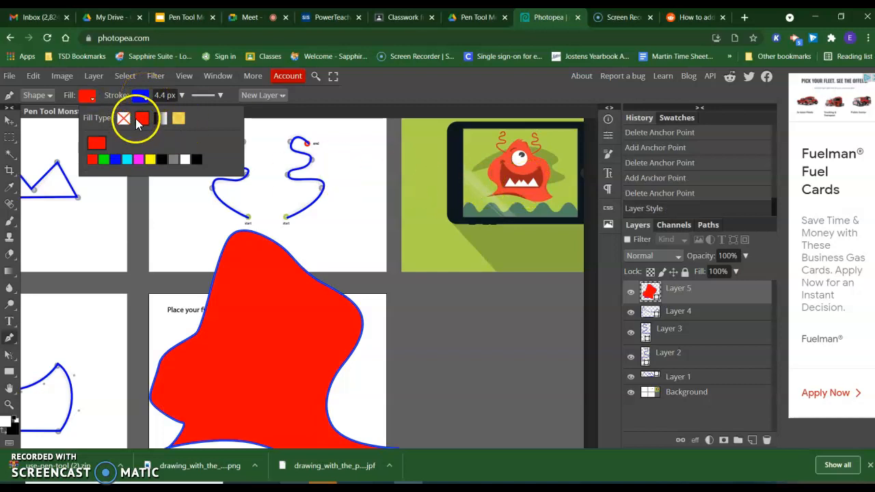
{"action": "left_click", "coordinate": [141, 118]}
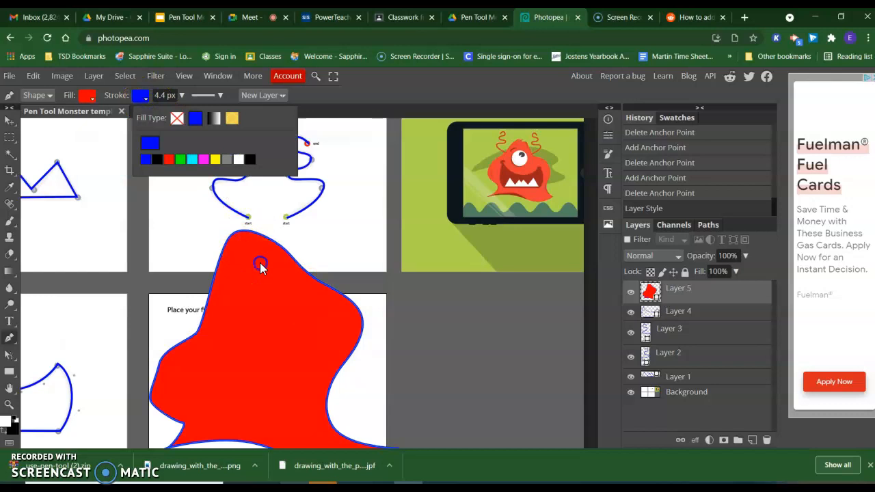
Step: Set the body's stroke to none, removing the blue outline
{"action": "left_click", "coordinate": [33, 75]}
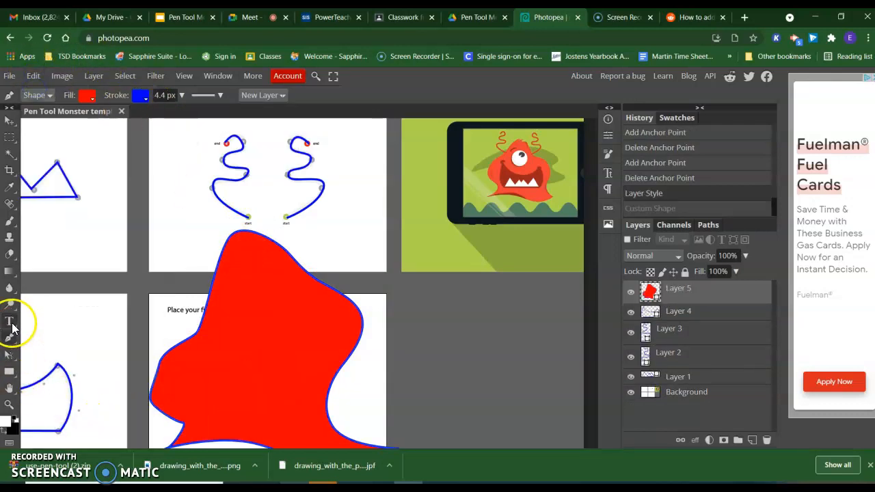
{"action": "left_click", "coordinate": [87, 95]}
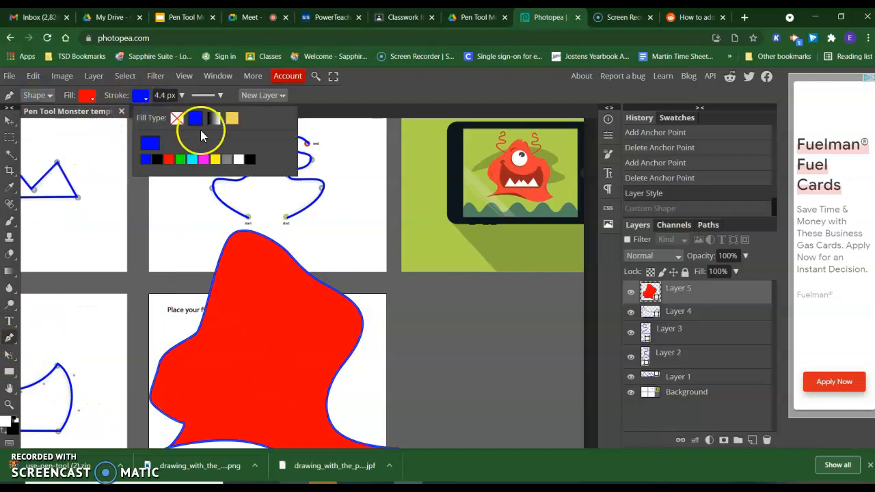
{"action": "left_click", "coordinate": [195, 118]}
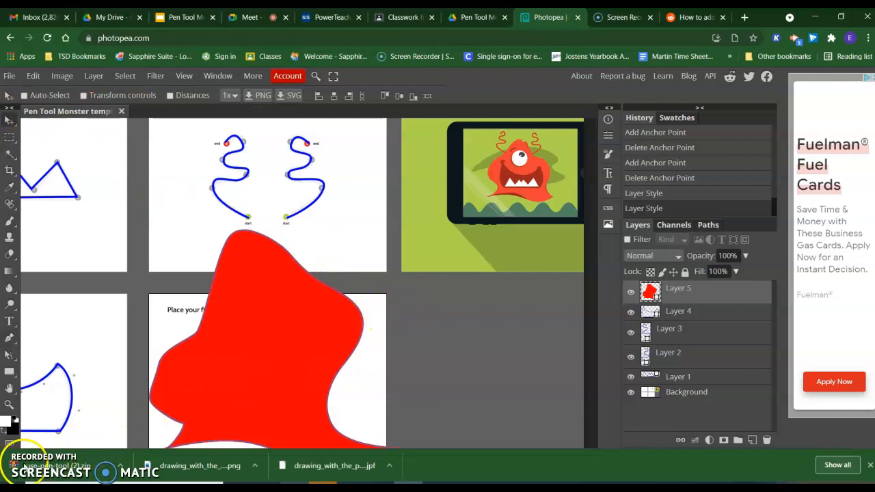
{"action": "mouse_move", "coordinate": [301, 265]}
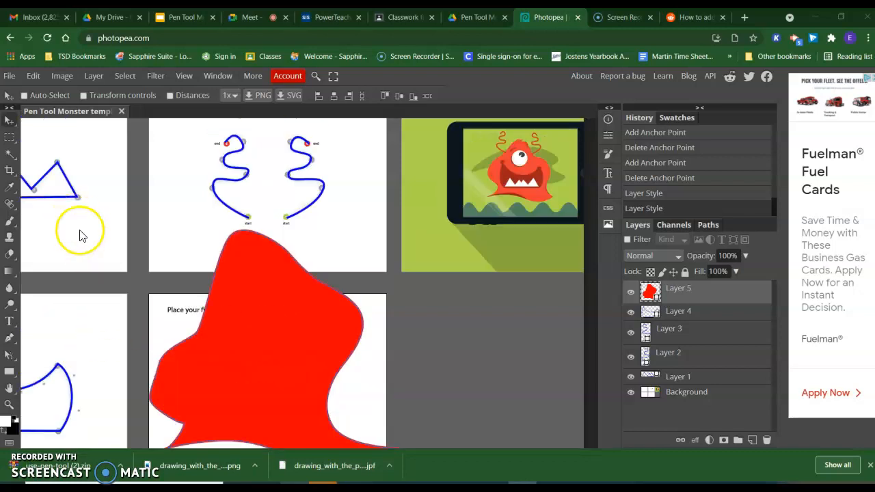
{"action": "mouse_move", "coordinate": [249, 361]}
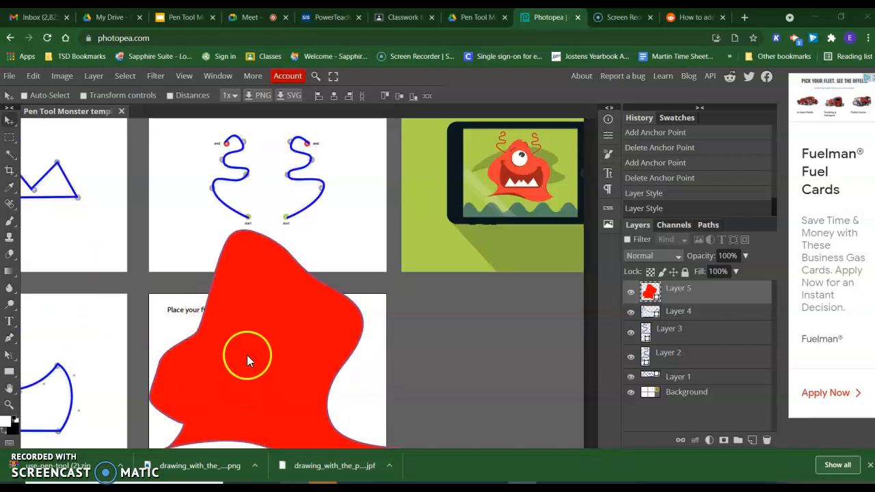
Step: Drag the red body layer beneath the drawings, then shrink the blue mouth outline onto the body
{"action": "left_click_drag", "start_coordinate": [650, 288], "coordinate": [694, 383]}
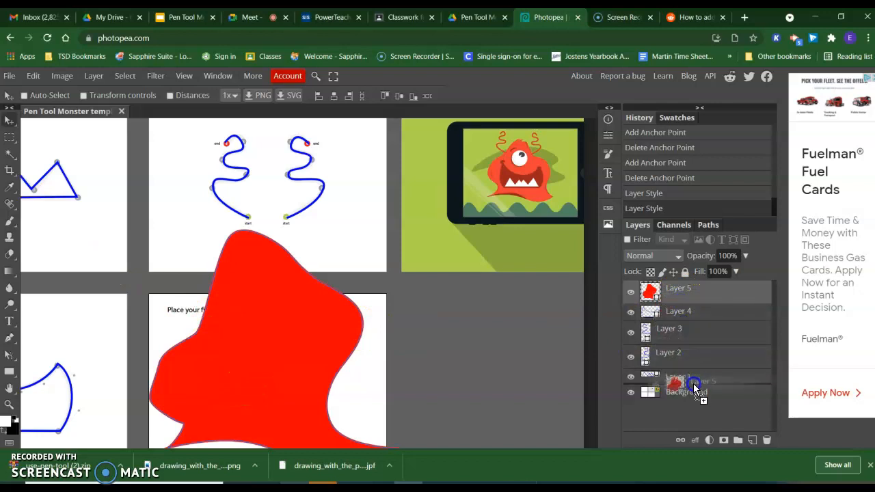
{"action": "left_click_drag", "start_coordinate": [677, 288], "coordinate": [683, 381]}
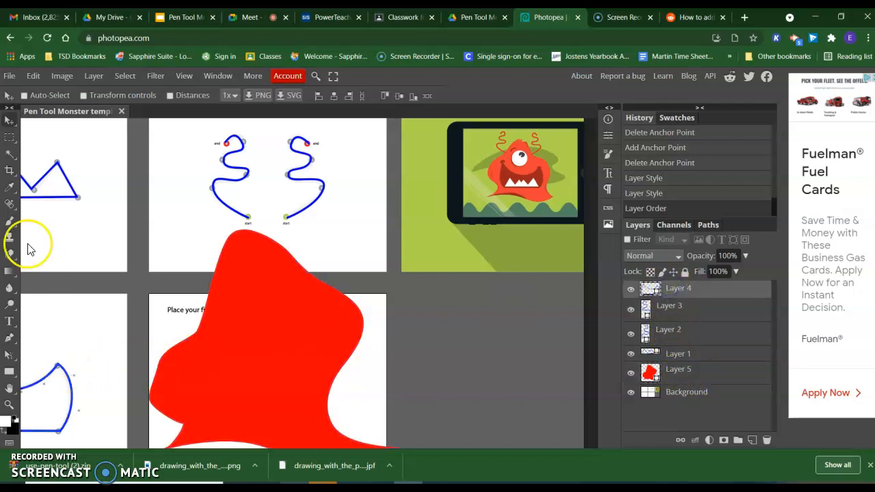
{"action": "mouse_move", "coordinate": [52, 321]}
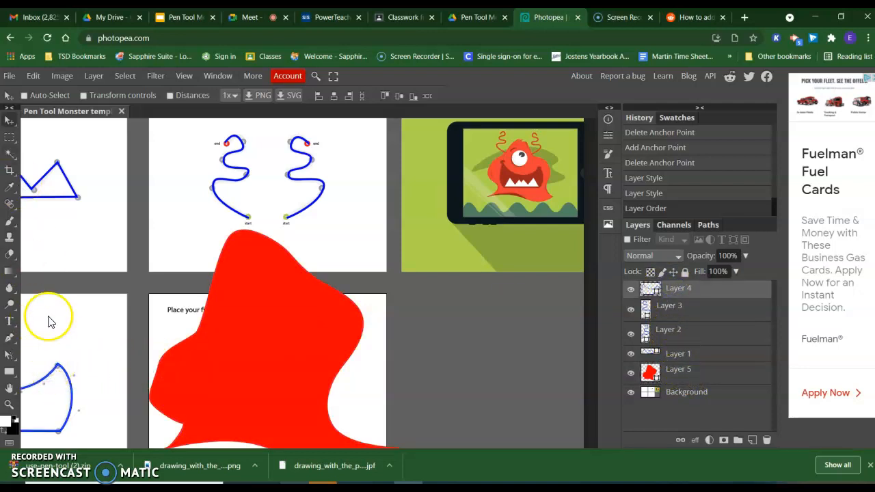
{"action": "left_click", "coordinate": [82, 95]}
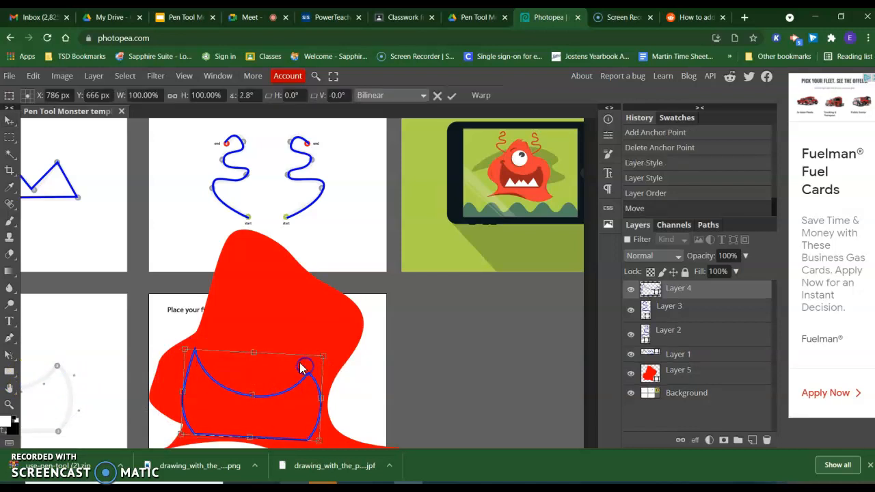
{"action": "left_click_drag", "start_coordinate": [323, 358], "coordinate": [322, 356]}
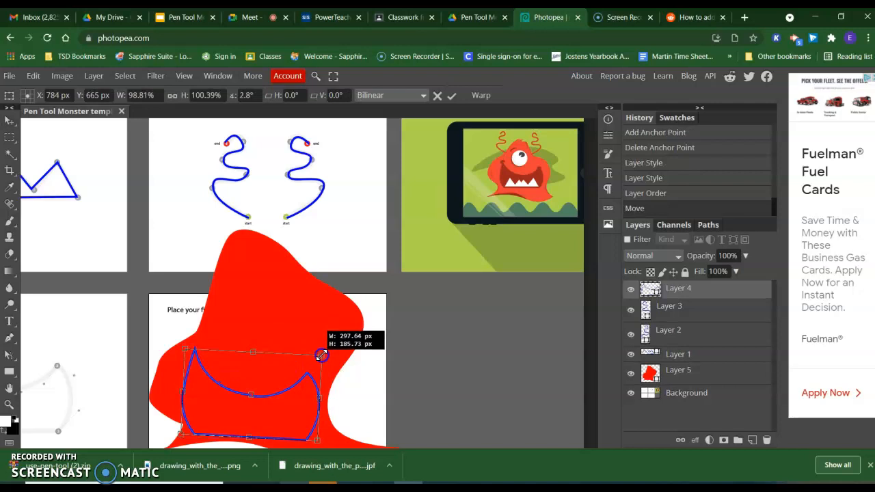
{"action": "left_click_drag", "start_coordinate": [322, 354], "coordinate": [306, 370]}
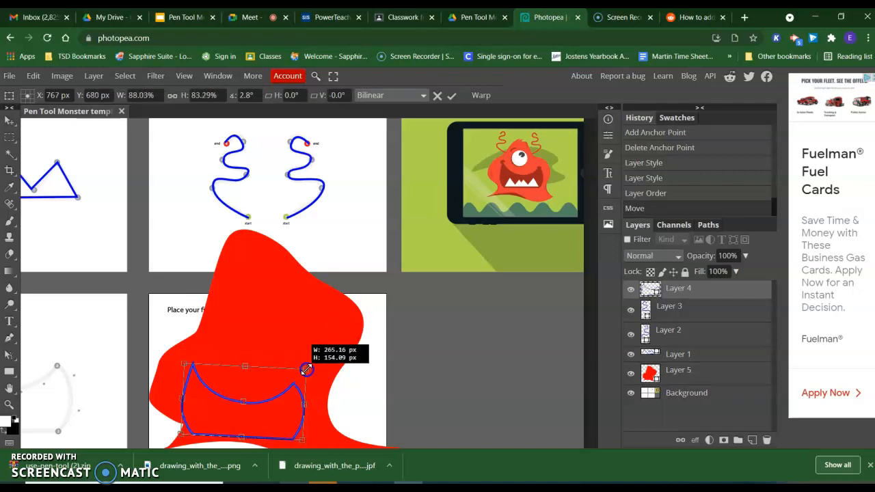
{"action": "left_click_drag", "start_coordinate": [306, 369], "coordinate": [328, 352]}
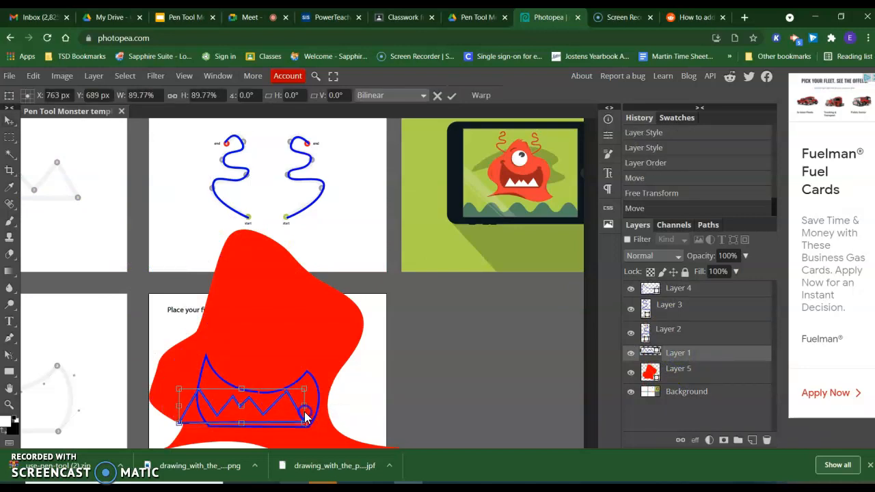
Step: Move and scale the zigzag teeth inside the mouth, then set their fill to white
{"action": "left_click_drag", "start_coordinate": [307, 424], "coordinate": [286, 402]}
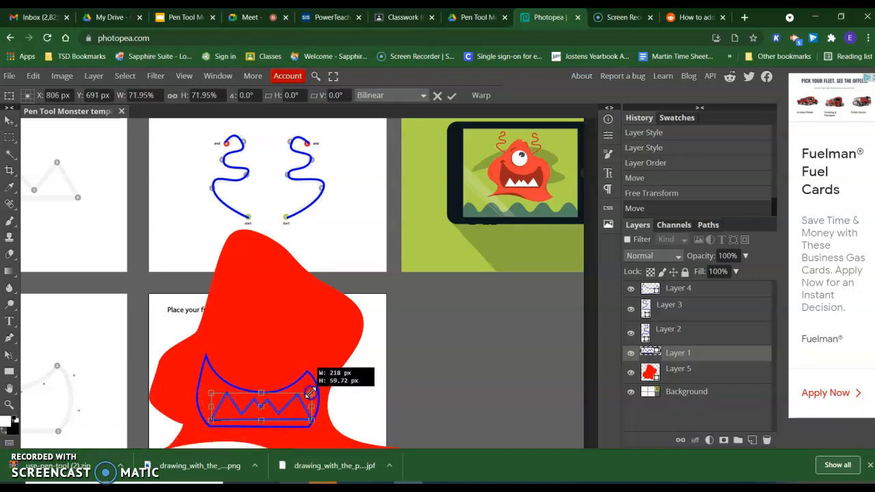
{"action": "left_click_drag", "start_coordinate": [311, 392], "coordinate": [290, 412]}
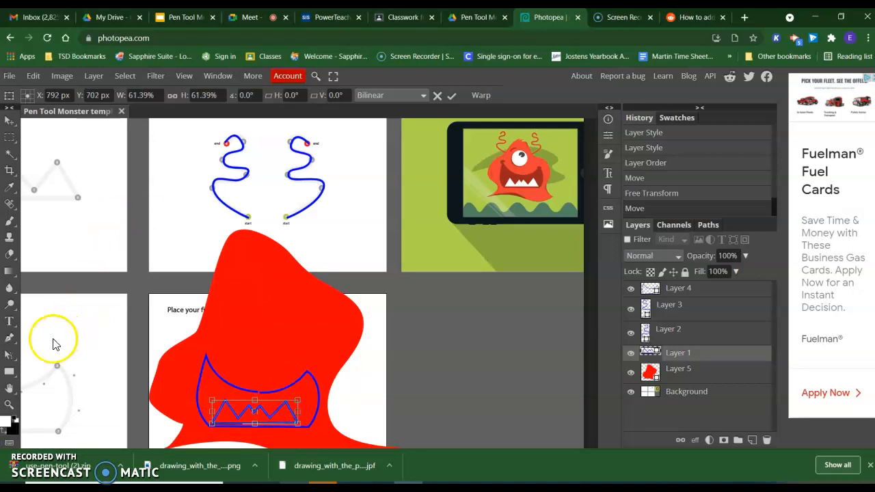
{"action": "left_click", "coordinate": [141, 95]}
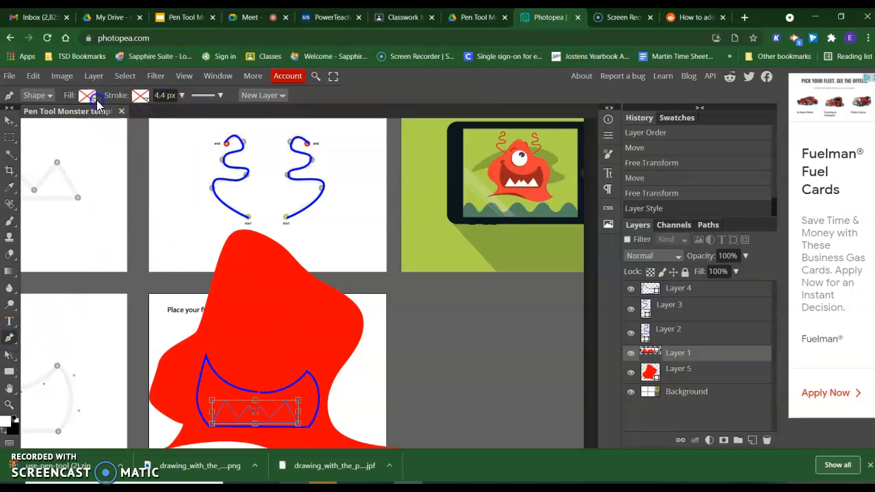
{"action": "left_click", "coordinate": [87, 95]}
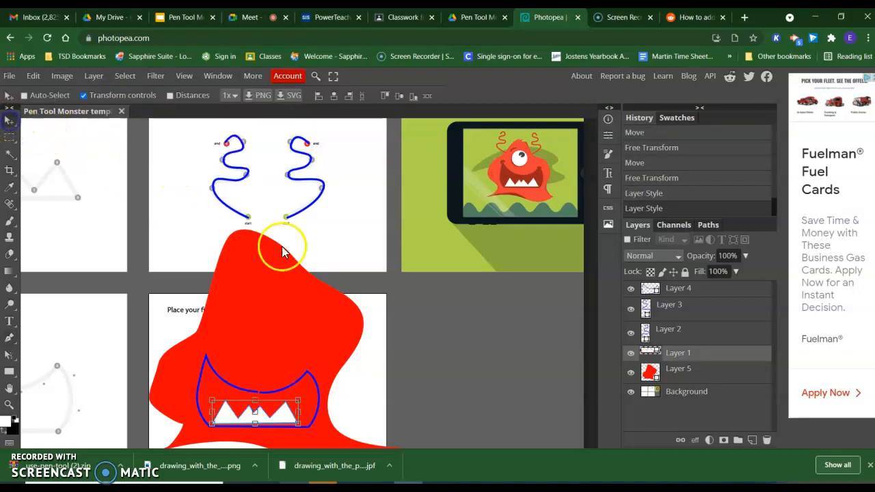
{"action": "mouse_move", "coordinate": [431, 335]}
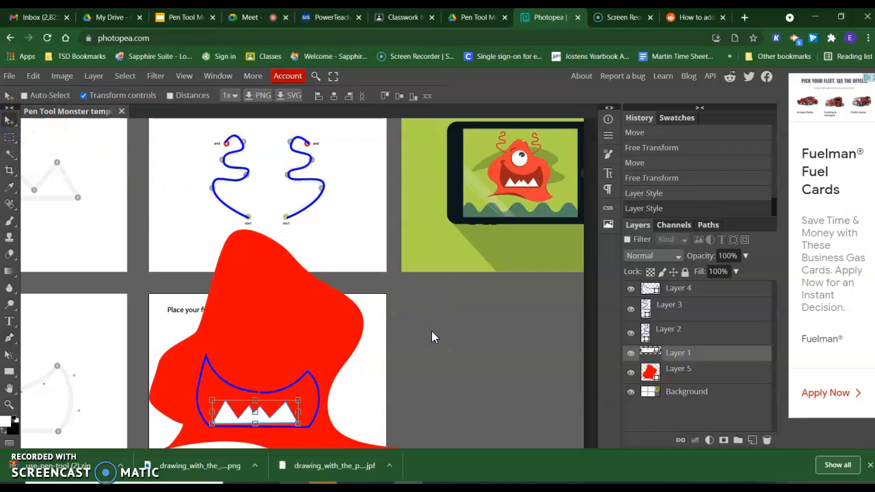
{"action": "mouse_move", "coordinate": [708, 314]}
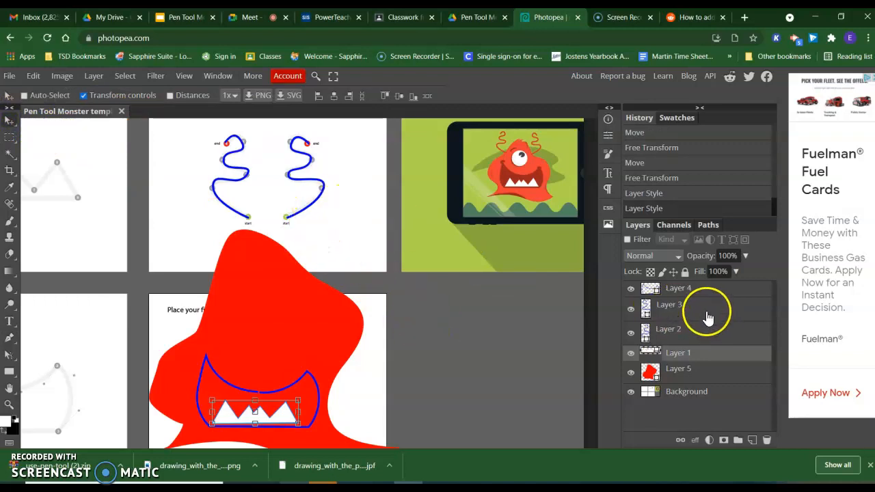
Step: Select an antenna layer and recolour its stroke red
{"action": "left_click", "coordinate": [668, 328]}
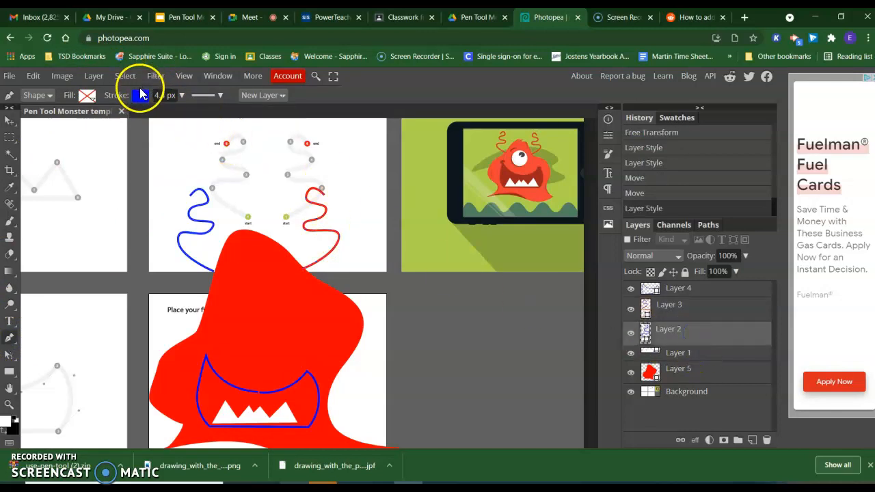
{"action": "left_click", "coordinate": [141, 95]}
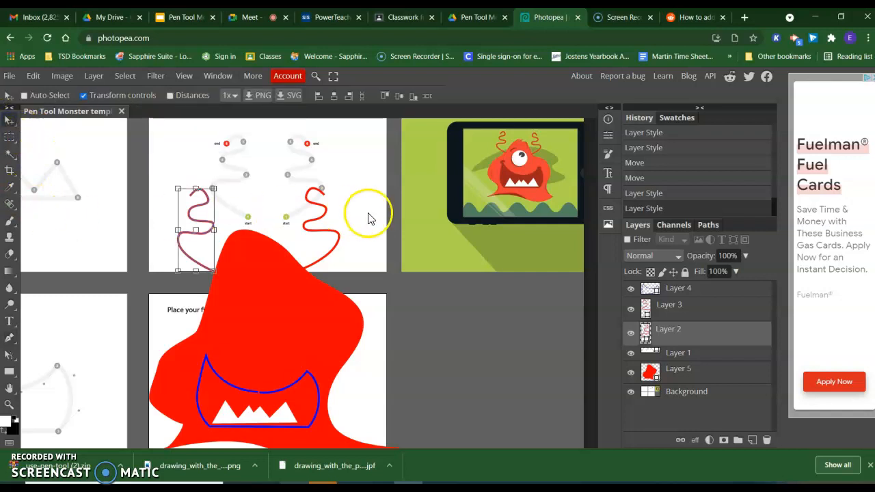
{"action": "mouse_move", "coordinate": [373, 218]}
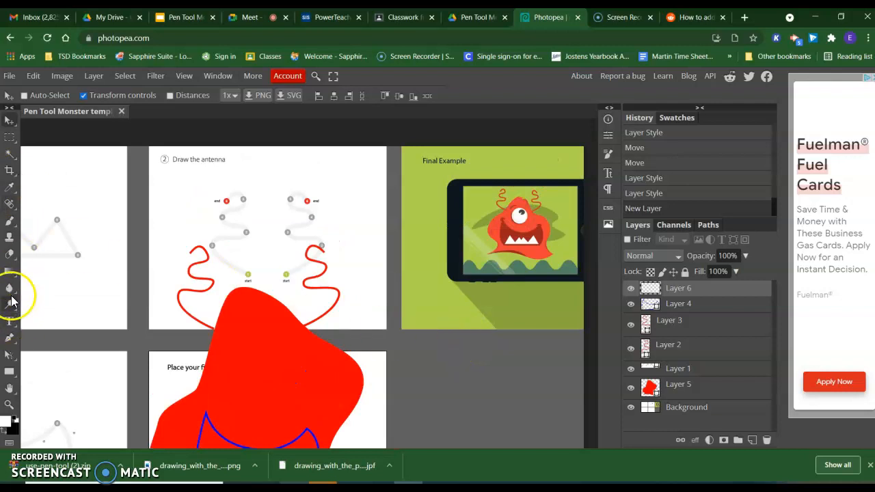
{"action": "mouse_move", "coordinate": [10, 376]}
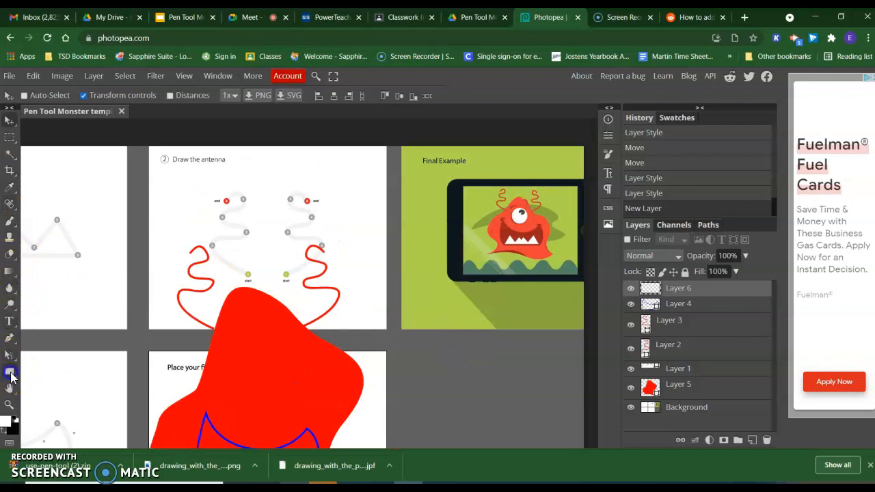
Step: Draw a white-filled ellipse and position it on the monster's upper body
{"action": "left_click", "coordinate": [10, 376]}
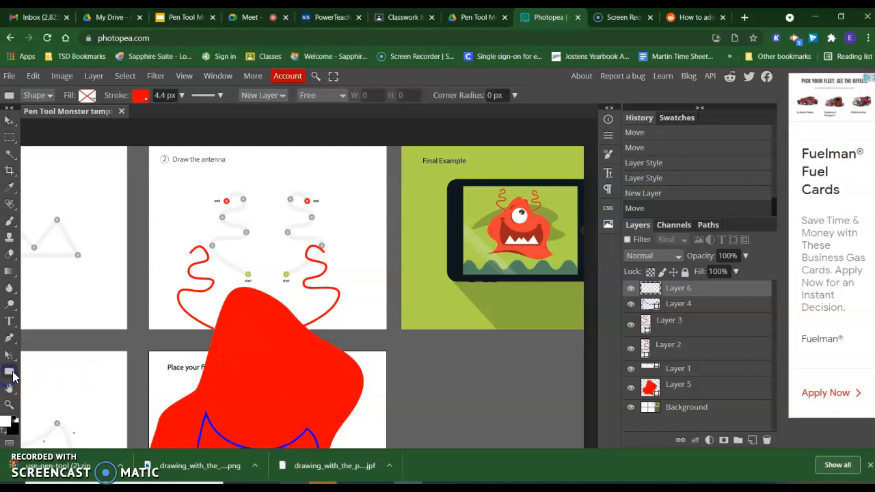
{"action": "left_click", "coordinate": [10, 109]}
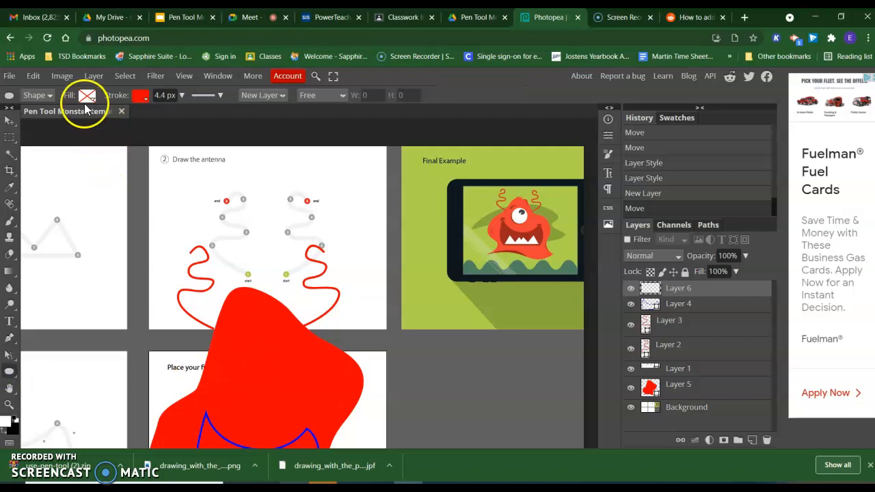
{"action": "left_click", "coordinate": [87, 95]}
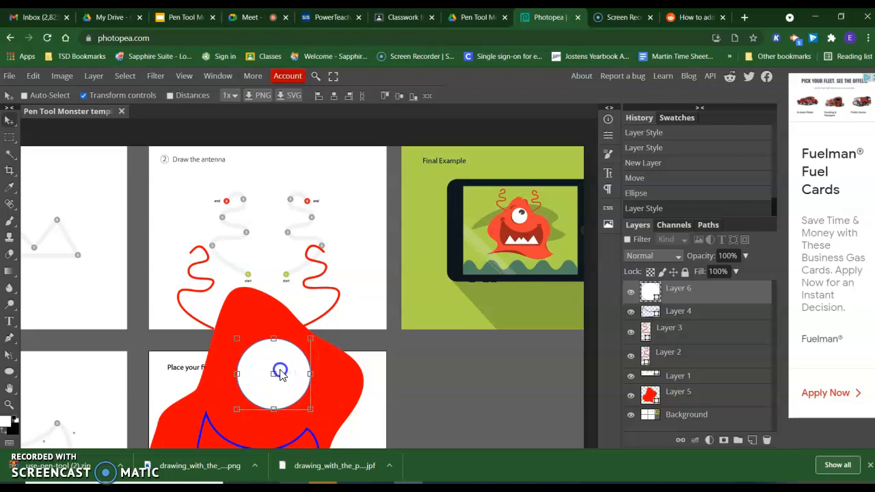
{"action": "left_click_drag", "start_coordinate": [280, 373], "coordinate": [271, 374]}
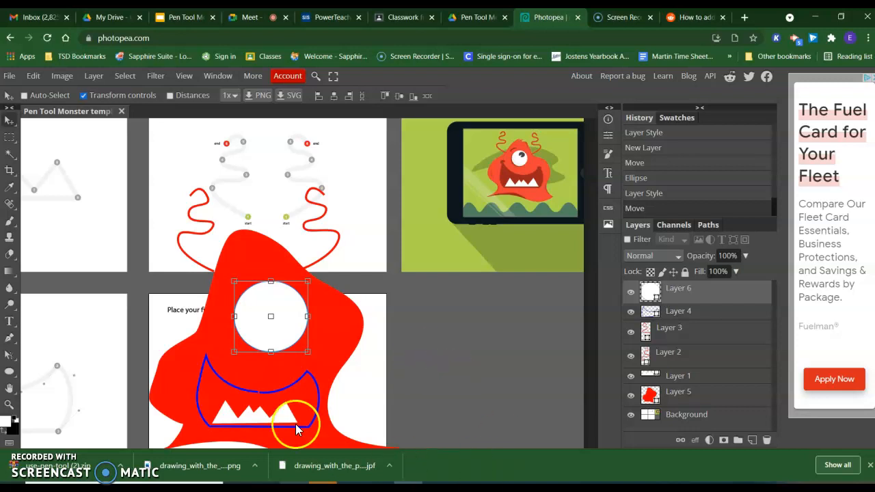
{"action": "mouse_move", "coordinate": [484, 367]}
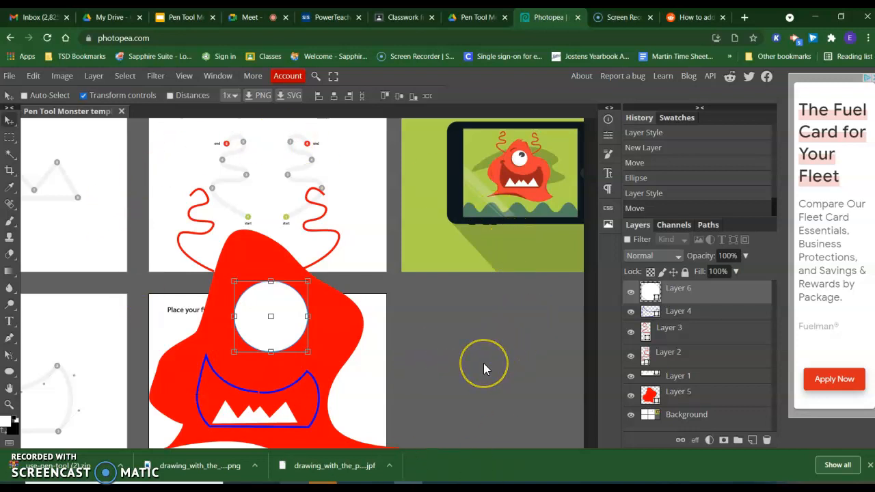
{"action": "mouse_move", "coordinate": [483, 369]}
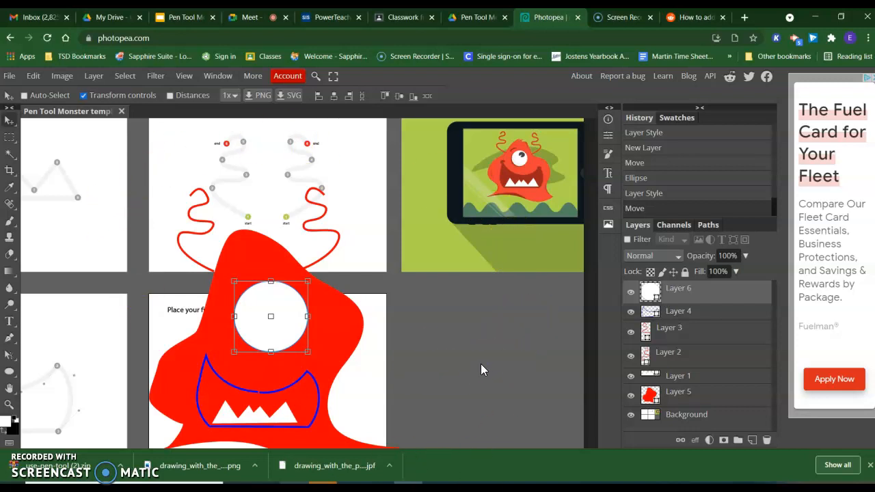